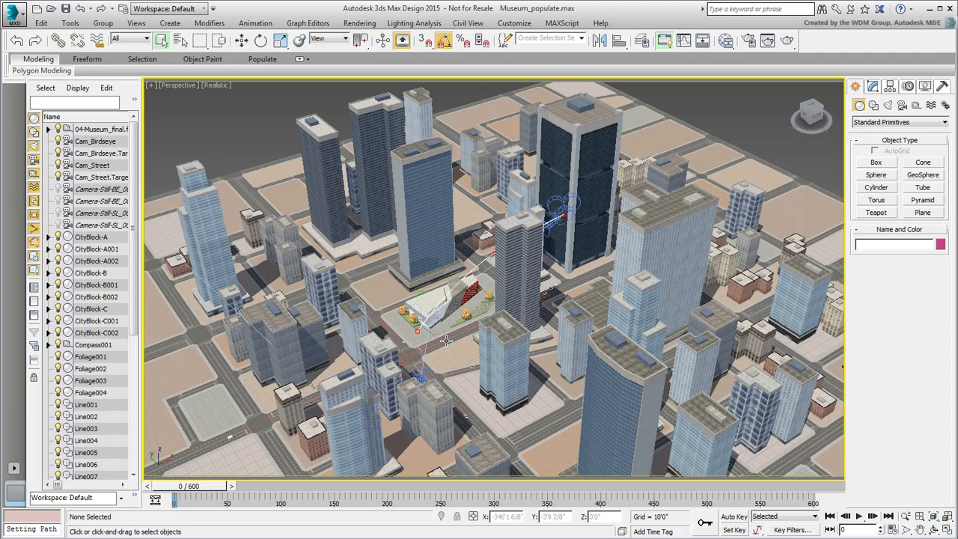
mouse_move(247, 258)
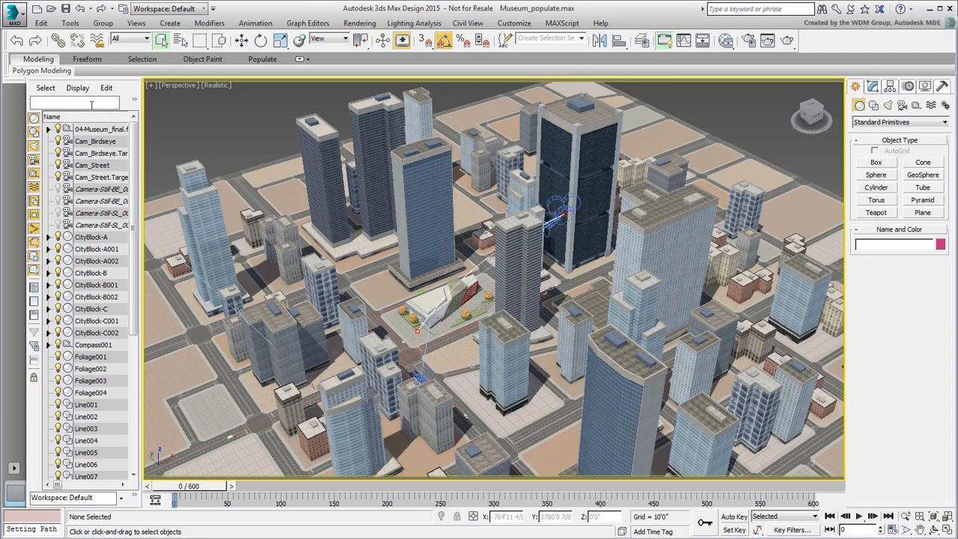
Step: Filter the Scene Explorer for 'baked' and hide the selected city block buildings
type("baked")
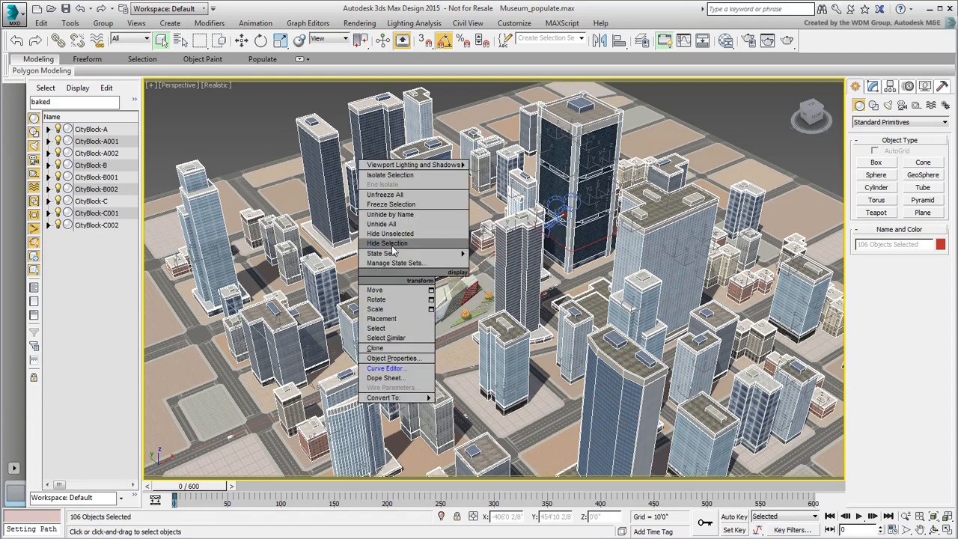
left_click(386, 243)
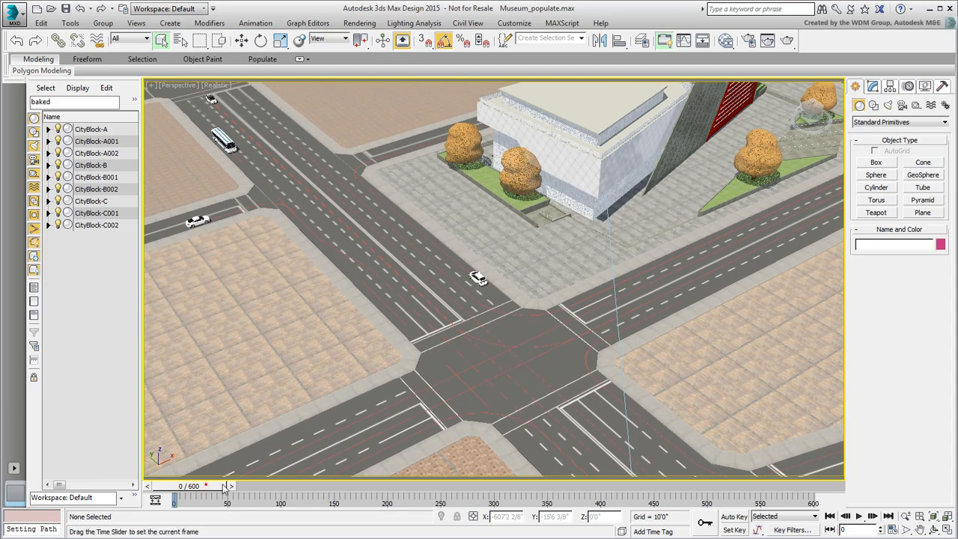
Step: Advance the animation, filter for 'vhc', then hide the traffic vehicles and surrounding trees
left_click_drag(207, 485, 465, 486)
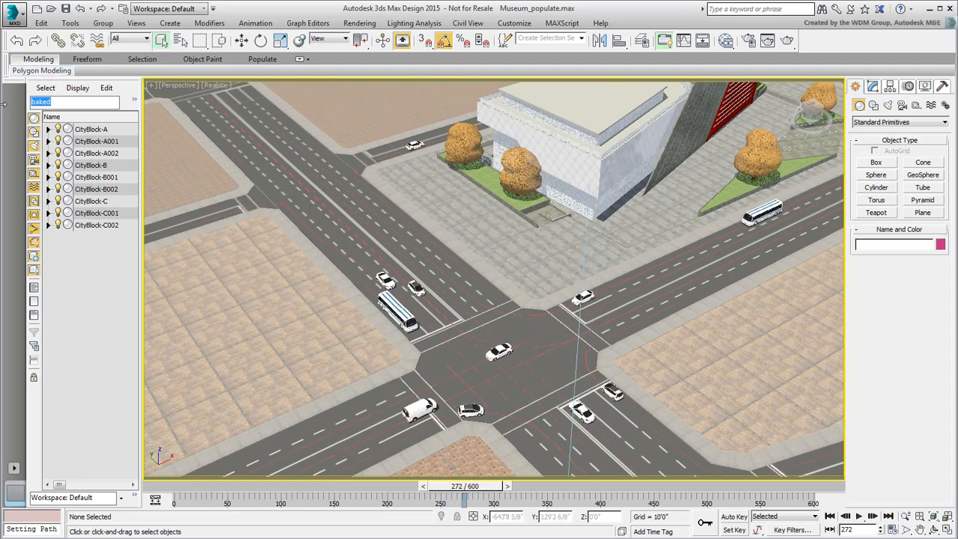
type("vhc")
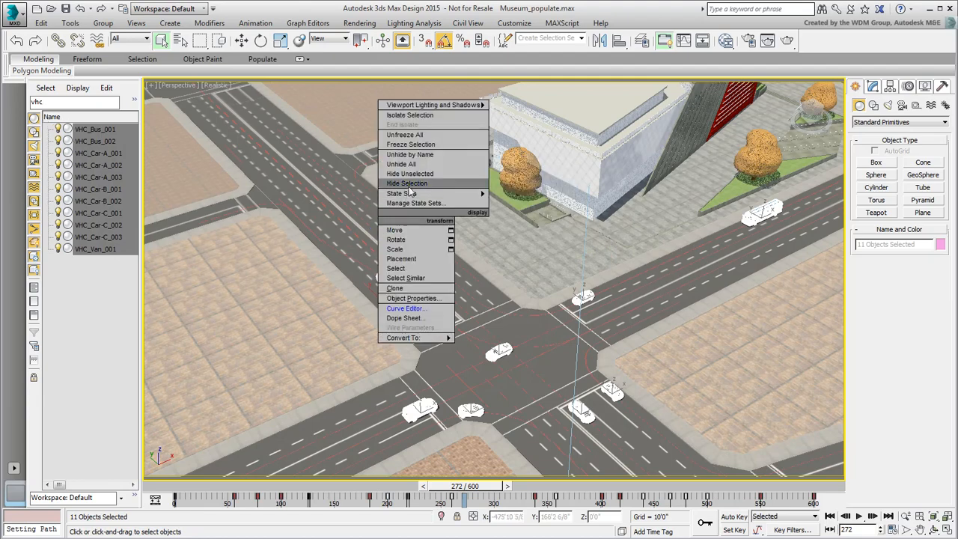
left_click(407, 183)
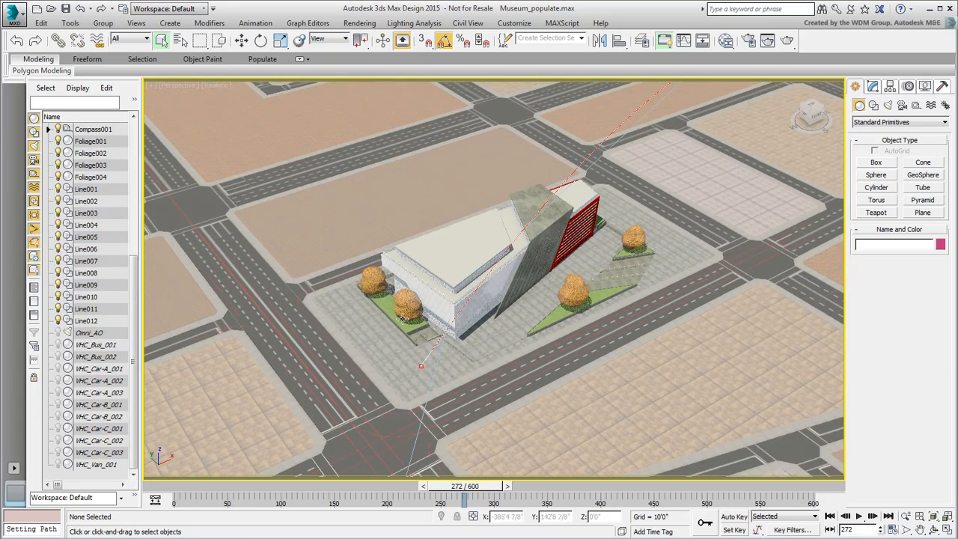
left_click(90, 140)
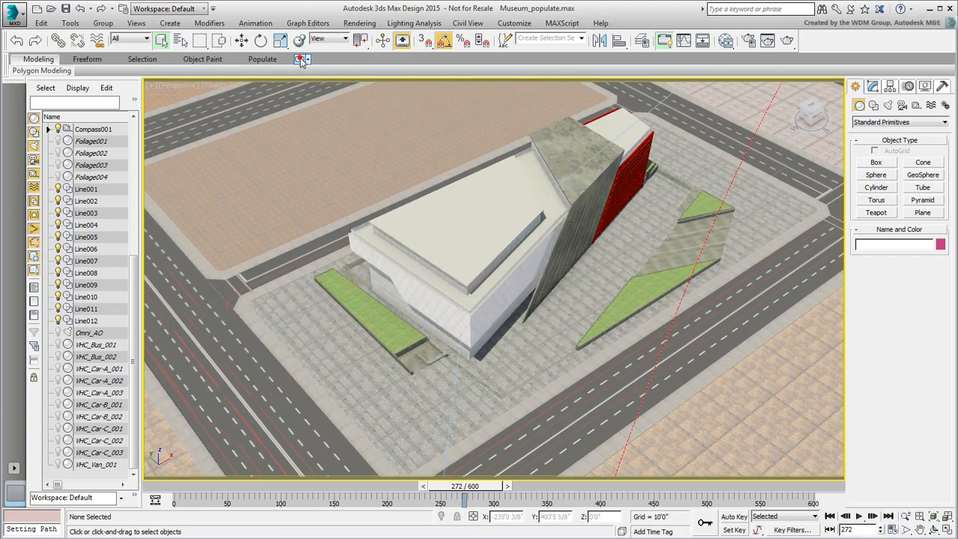
Step: Start a Populate Create Flow with Width 15 for the plaza walkway
left_click(262, 58)
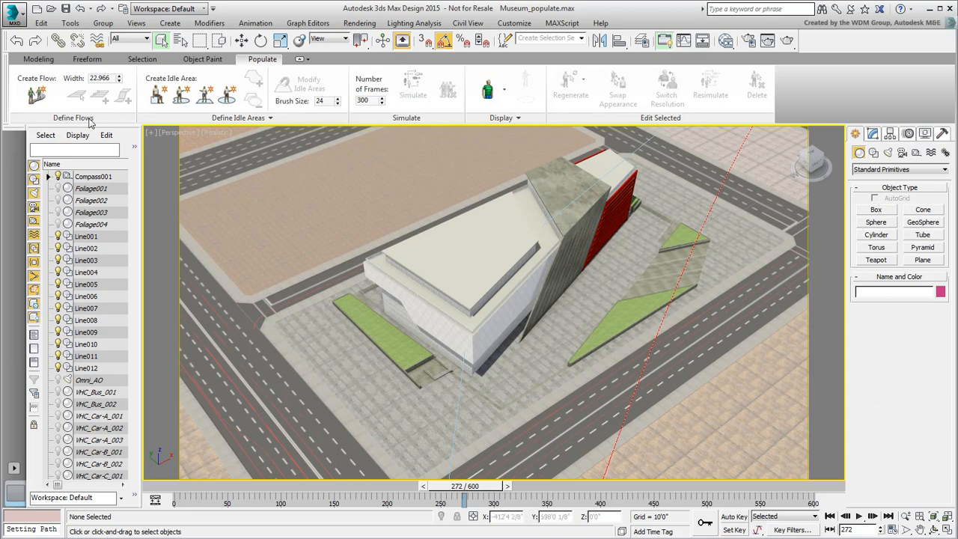
left_click(36, 93)
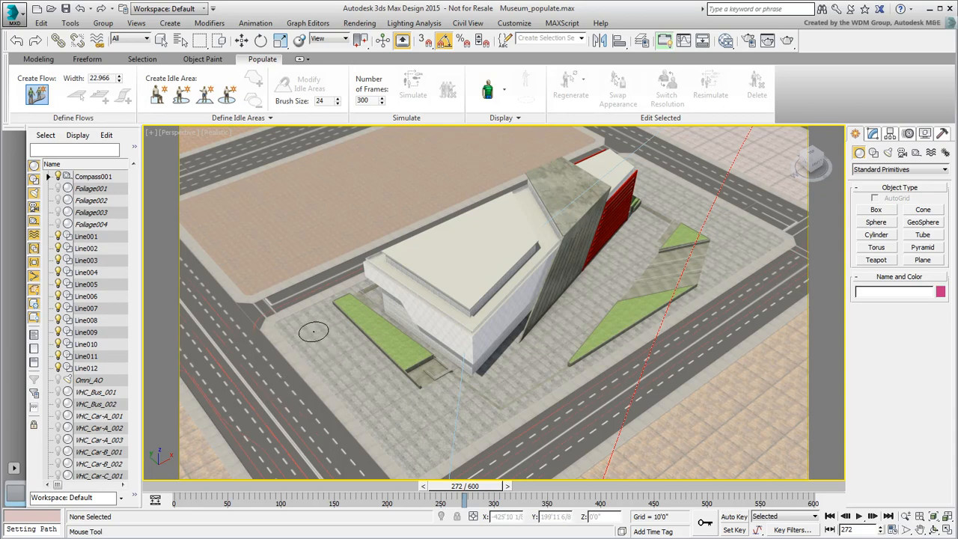
mouse_move(221, 190)
type("15.000")
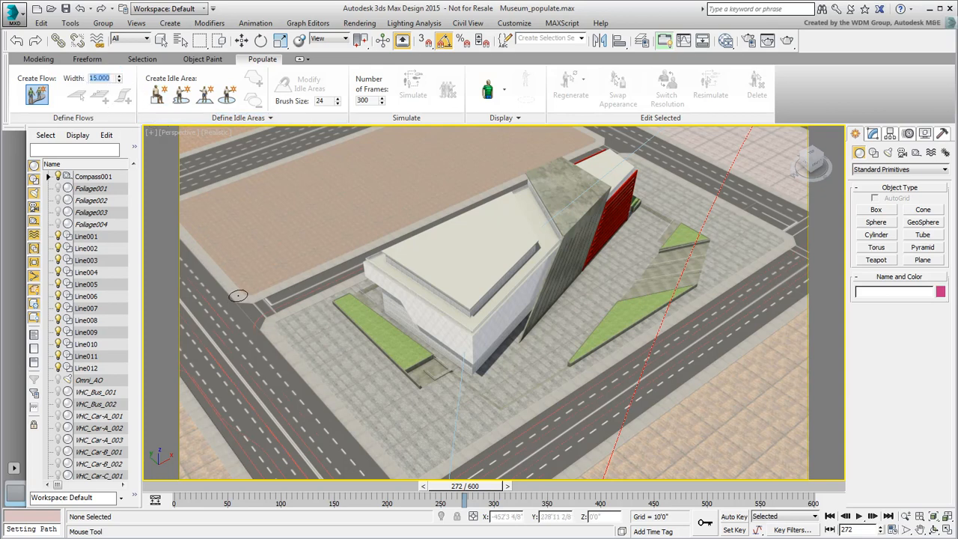
mouse_move(306, 330)
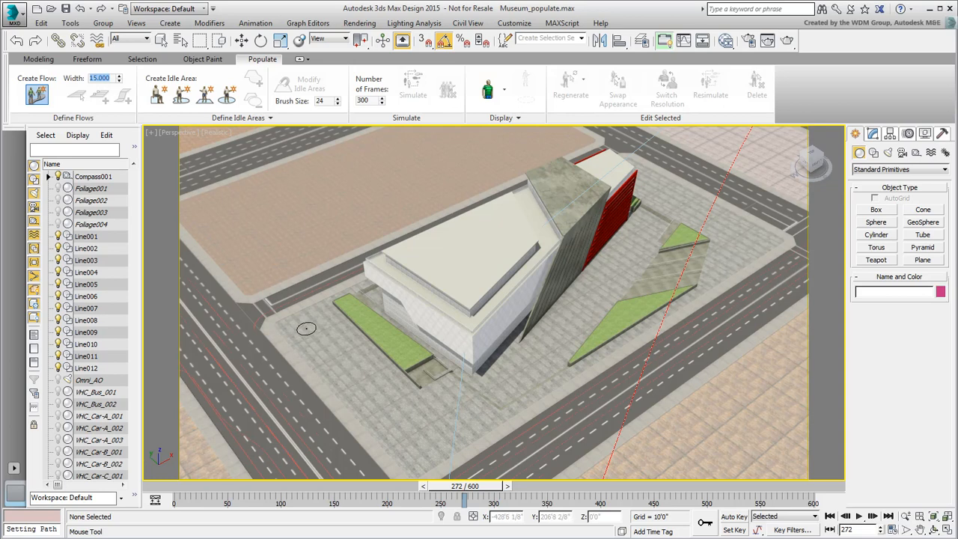
Step: Draw Flow001 around the museum plaza edge and finish the flow
left_click_drag(306, 330, 410, 423)
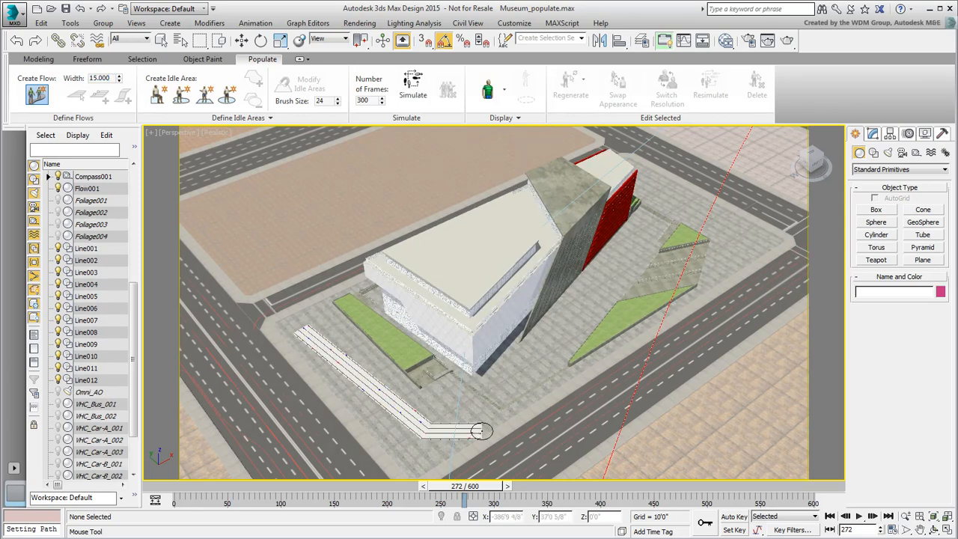
left_click_drag(482, 431, 722, 285)
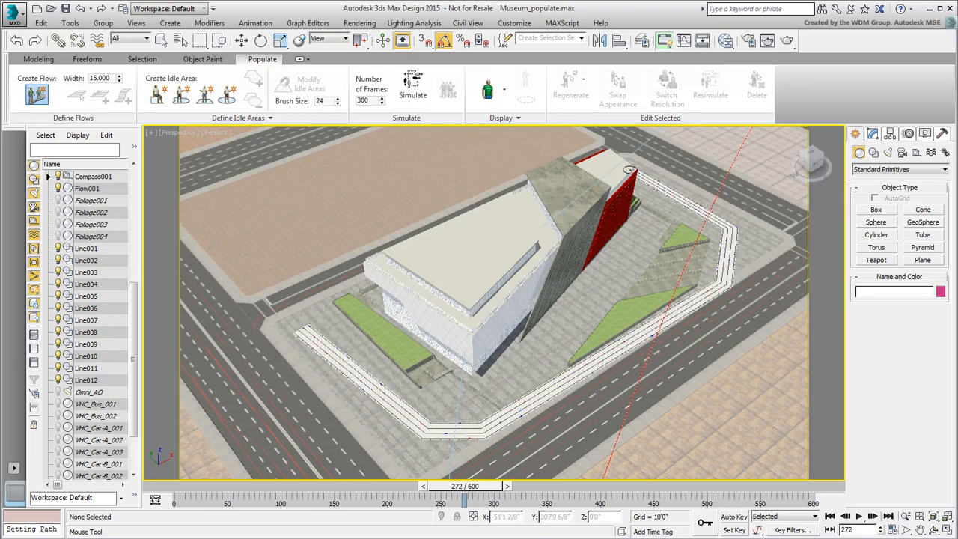
left_click(87, 189)
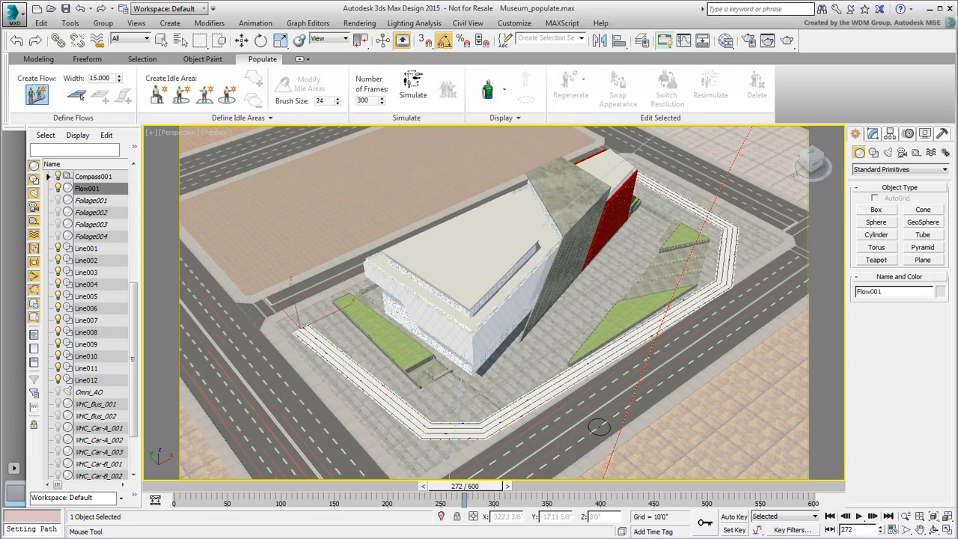
left_click_drag(599, 427, 557, 407)
type("10.000")
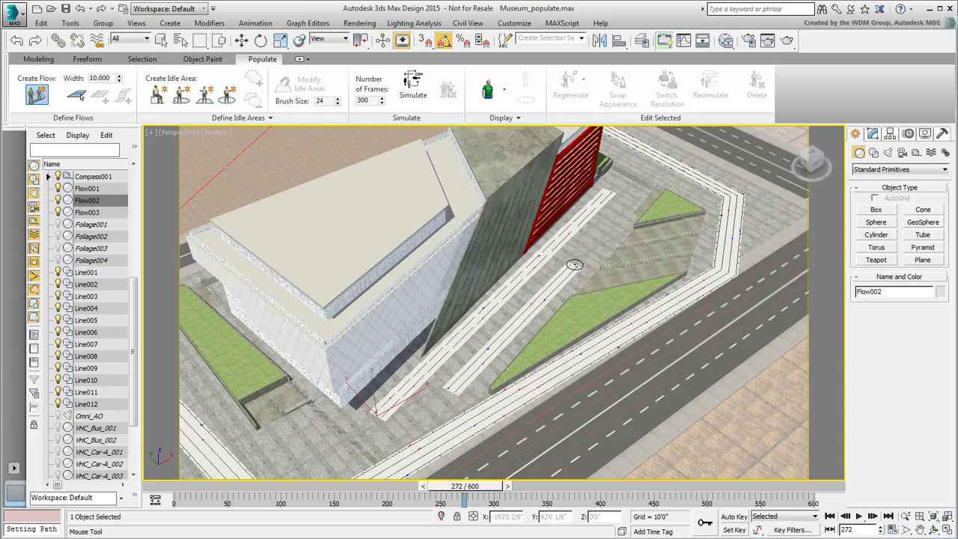
mouse_move(747, 240)
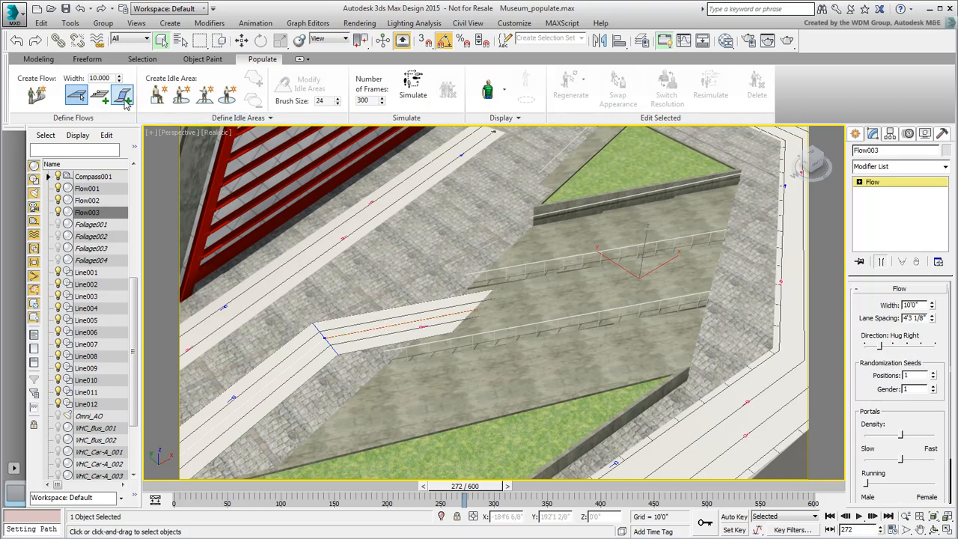
mouse_move(123, 96)
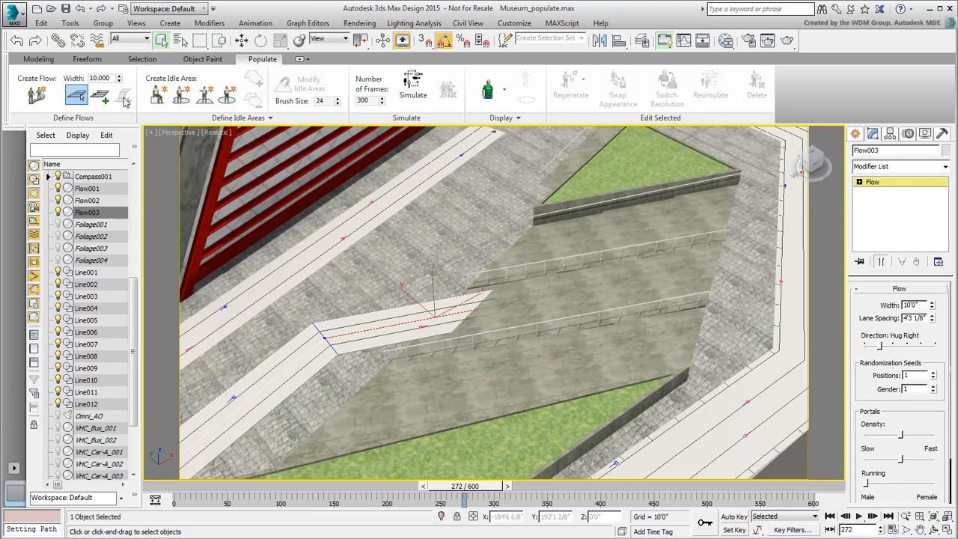
mouse_move(395, 292)
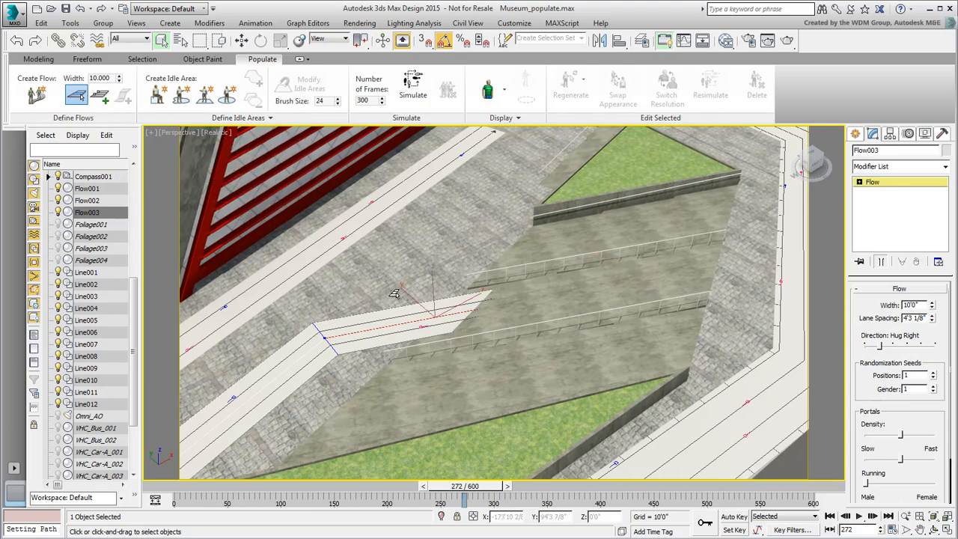
Step: Finish Flow003 across the ramp area and move its points onto the upper walkway
key("F3")
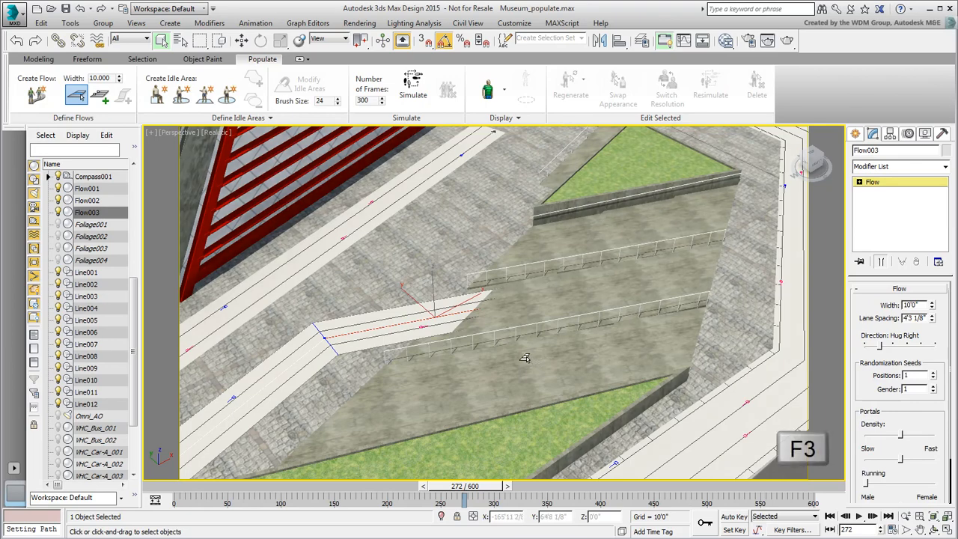
key("F3")
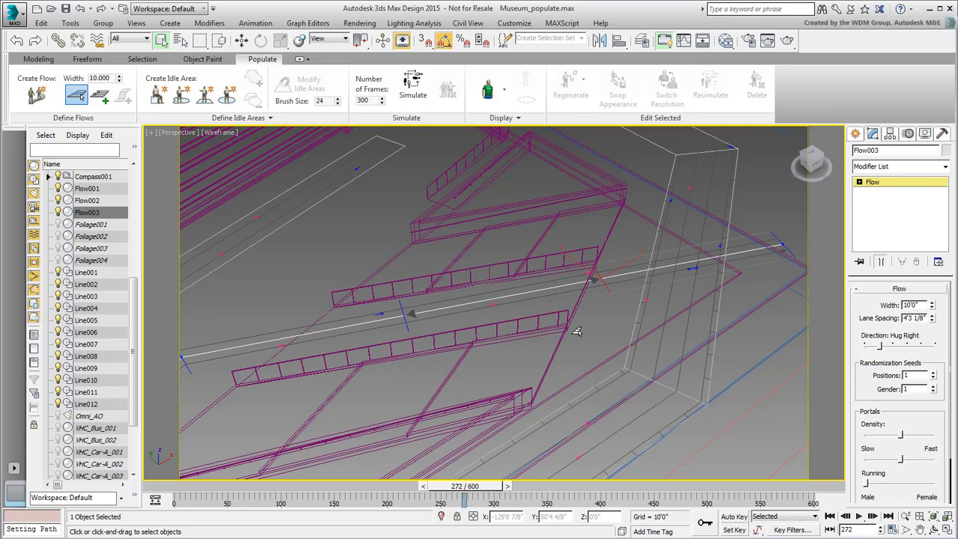
right_click(577, 333)
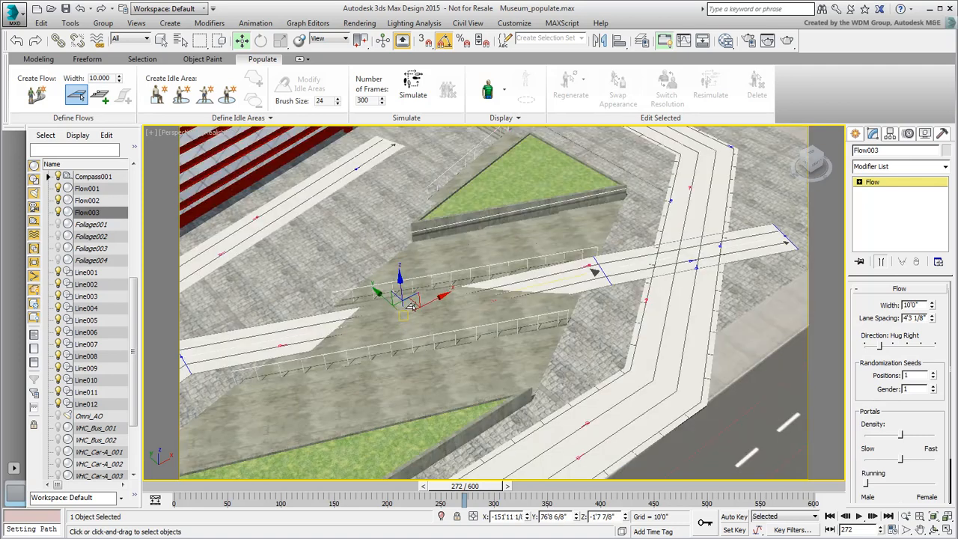
left_click_drag(401, 297, 307, 307)
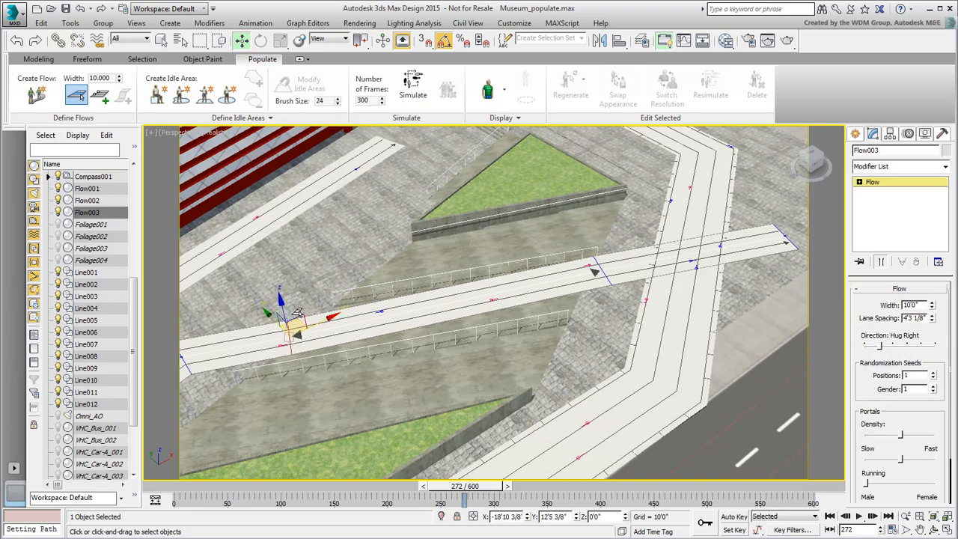
mouse_move(457, 328)
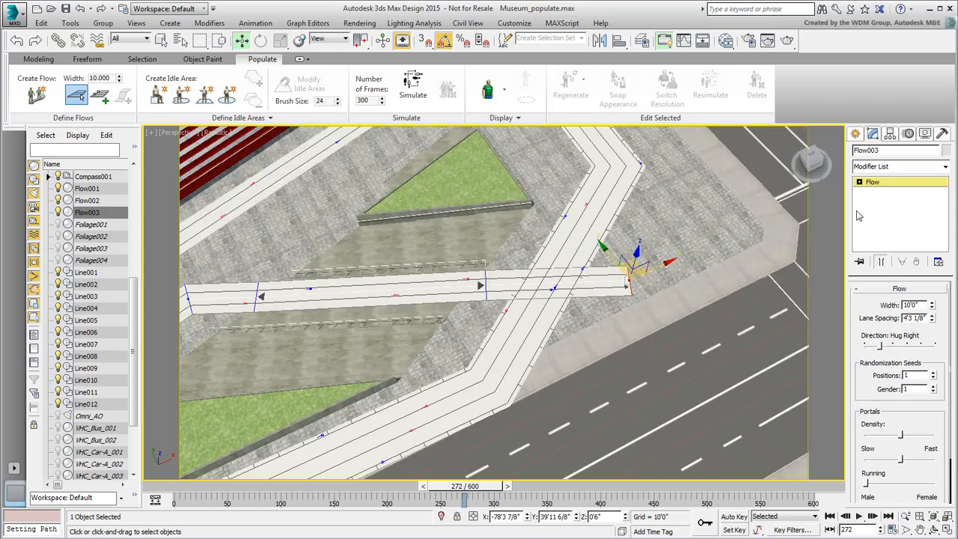
Step: Edit the flow's points at the walkway junction to extend it toward the street edge
left_click(87, 188)
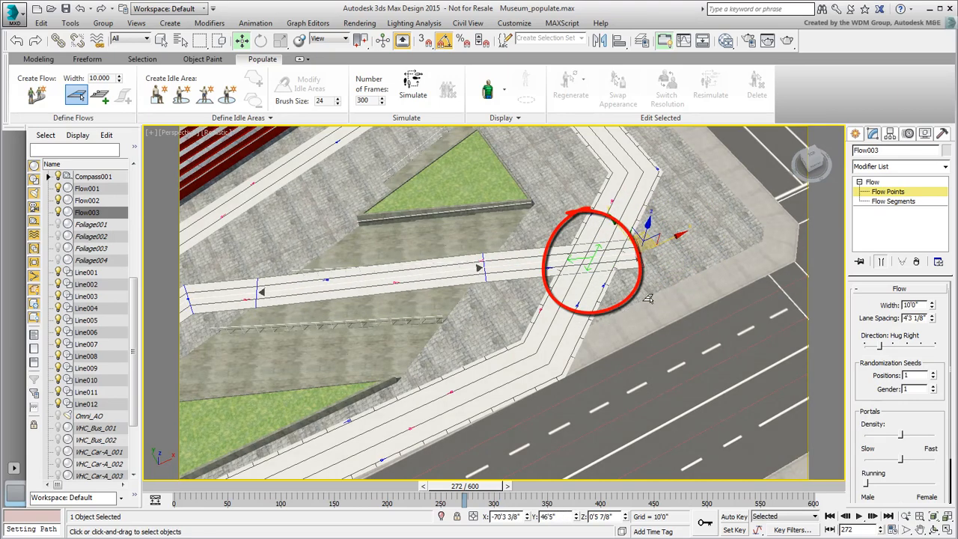
left_click(87, 189)
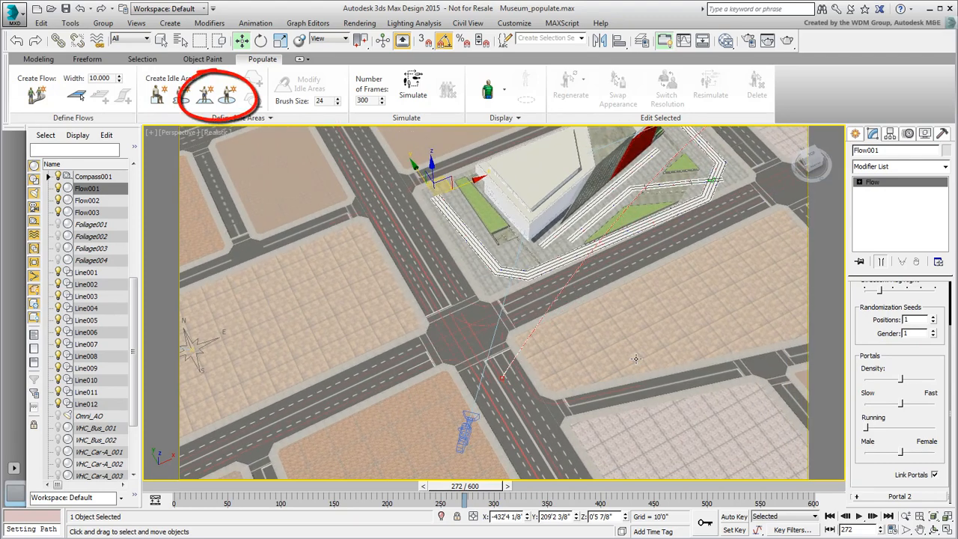
Step: Place circular idle areas at the building corner and street intersection
key("ctrl+d")
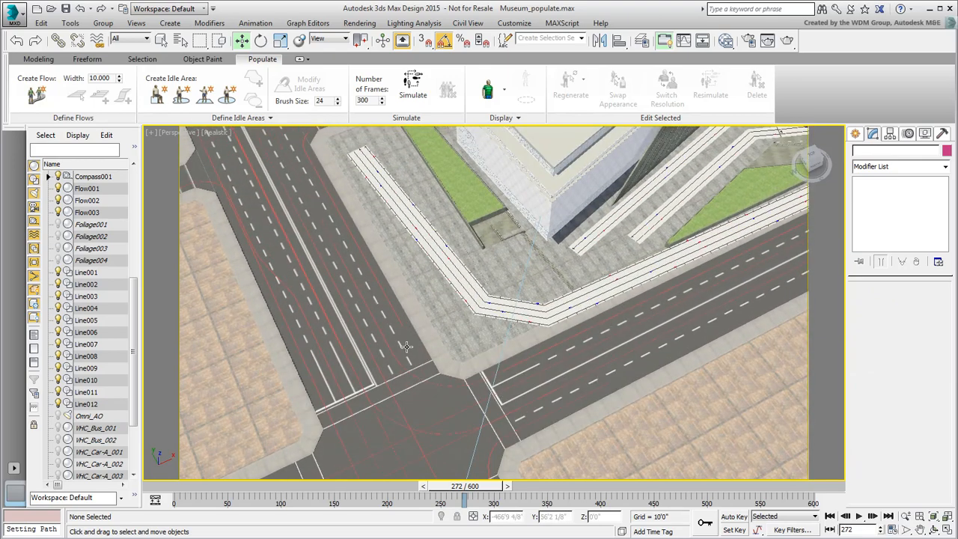
mouse_move(228, 93)
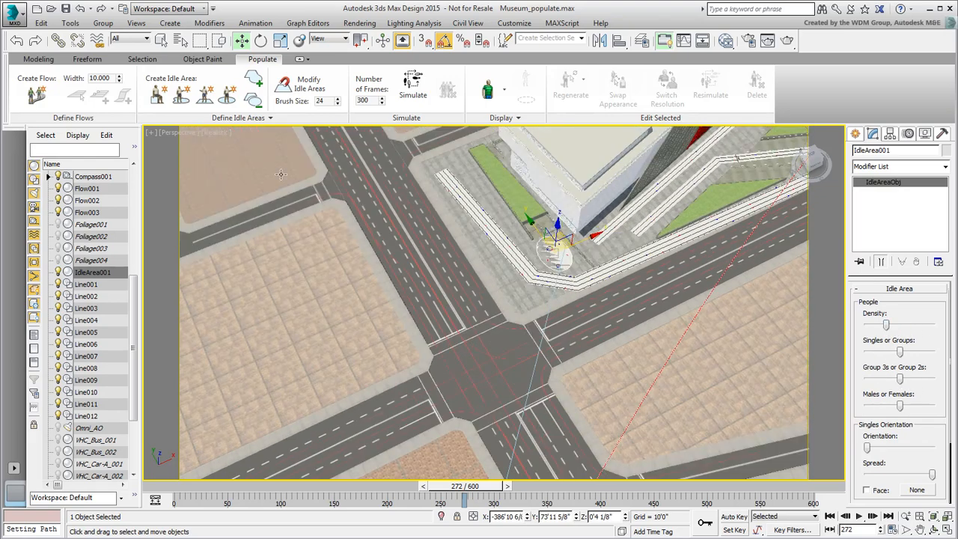
left_click(228, 96)
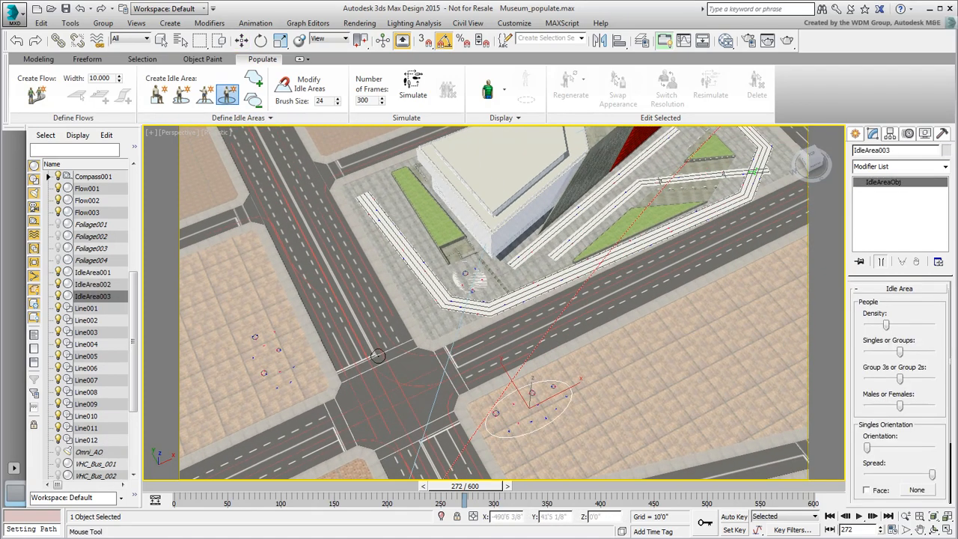
key("ctrl+d")
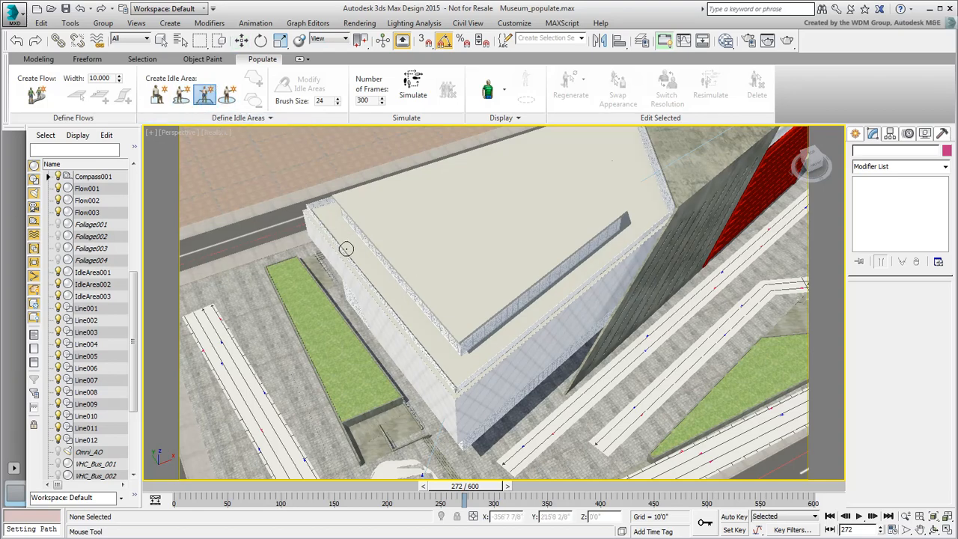
left_click_drag(347, 249, 405, 341)
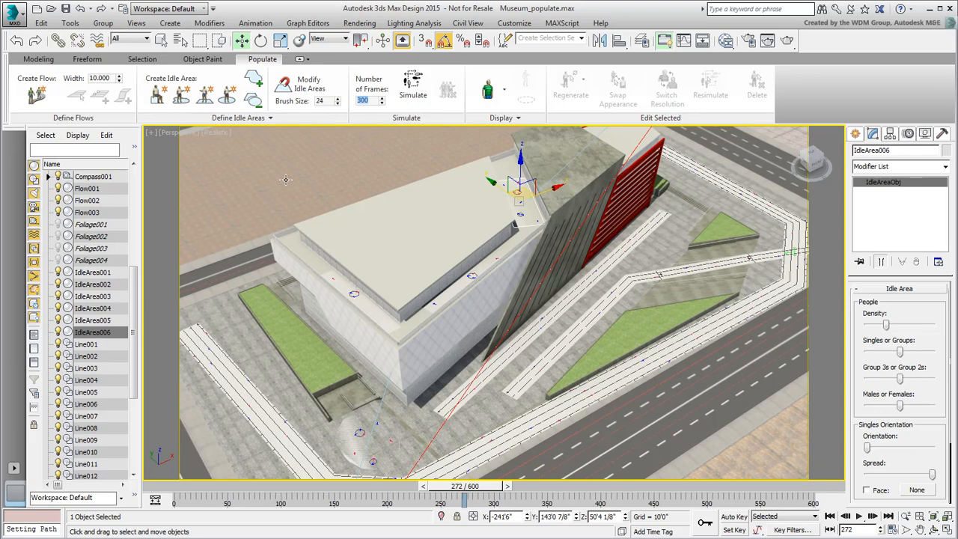
Step: Set Number of Frames to 600, simulate, and scrub through the crowd animation
left_click(413, 85)
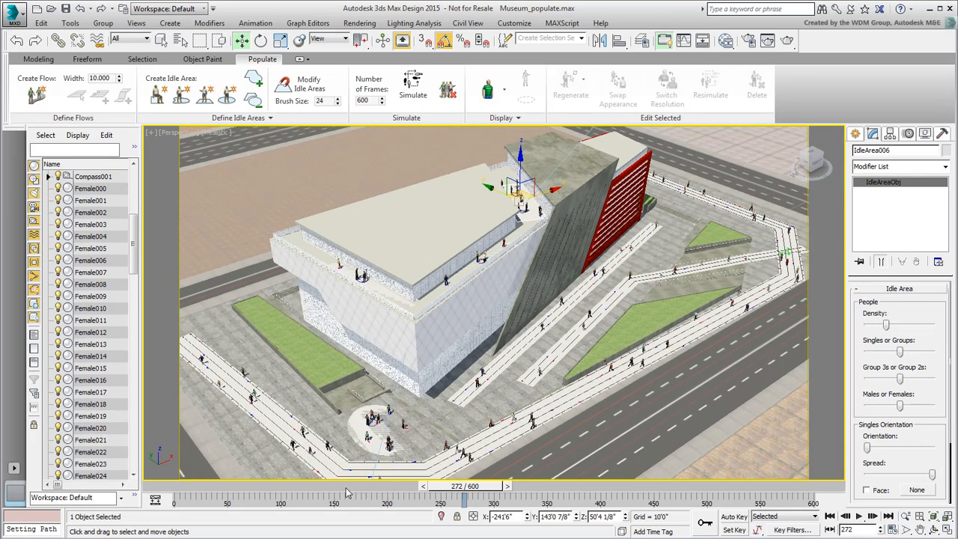
left_click_drag(463, 485, 232, 485)
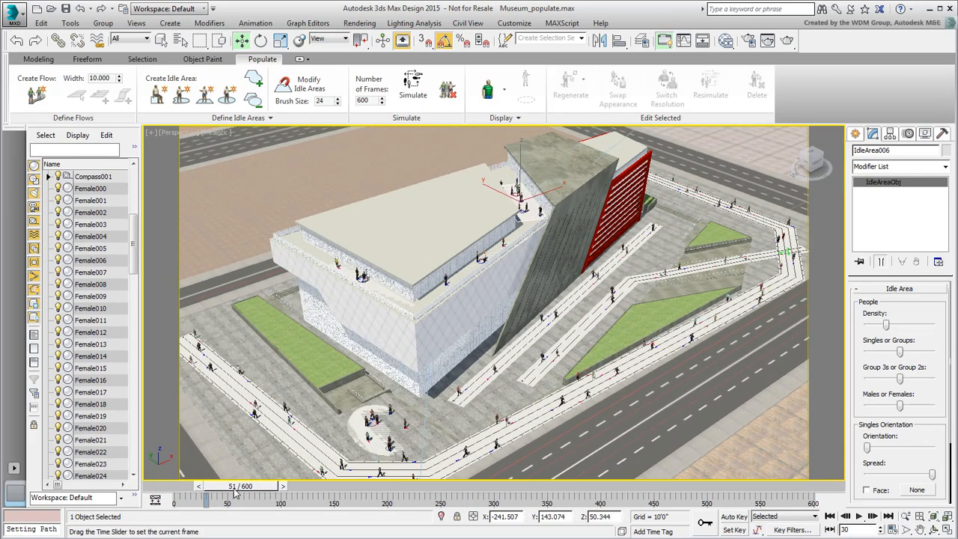
left_click_drag(234, 485, 437, 485)
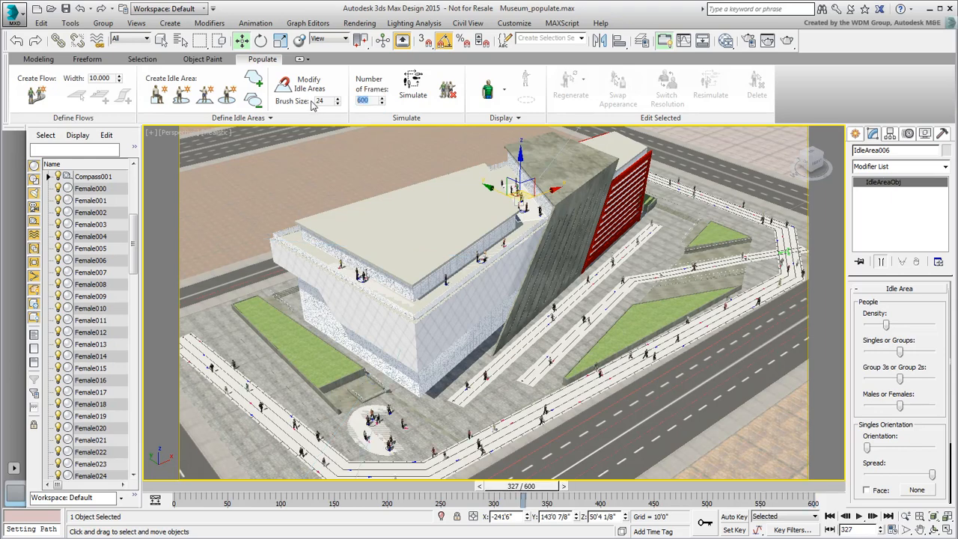
Step: Change Number of Frames to 601 and scrub the time slider to check the pedestrians
left_click(413, 85)
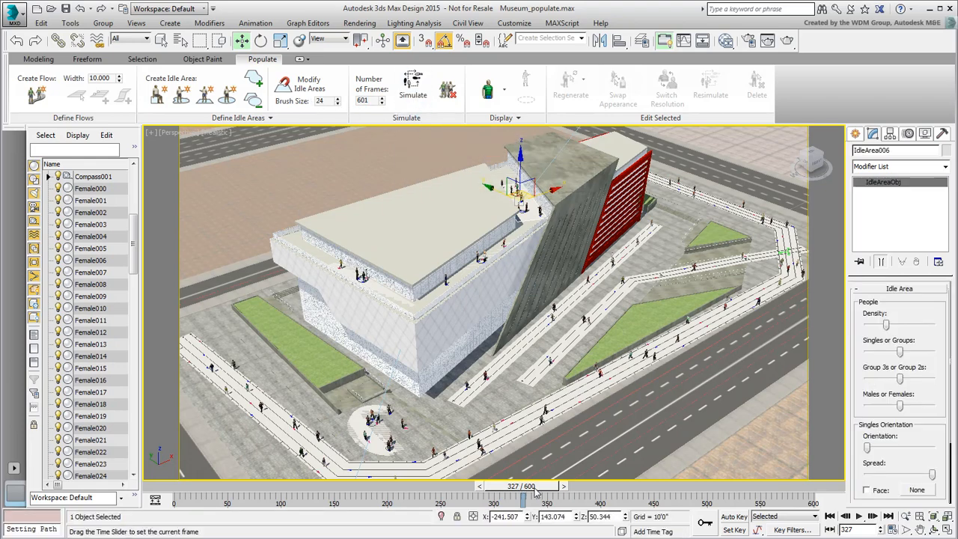
left_click_drag(524, 497, 838, 497)
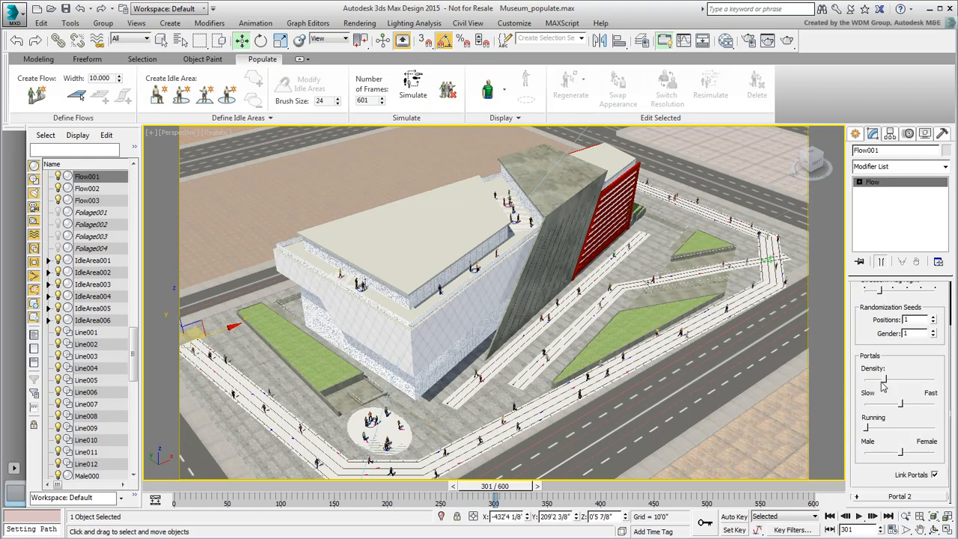
Step: Scrub to the walkway start and delete the stray female pedestrian there
left_click(414, 87)
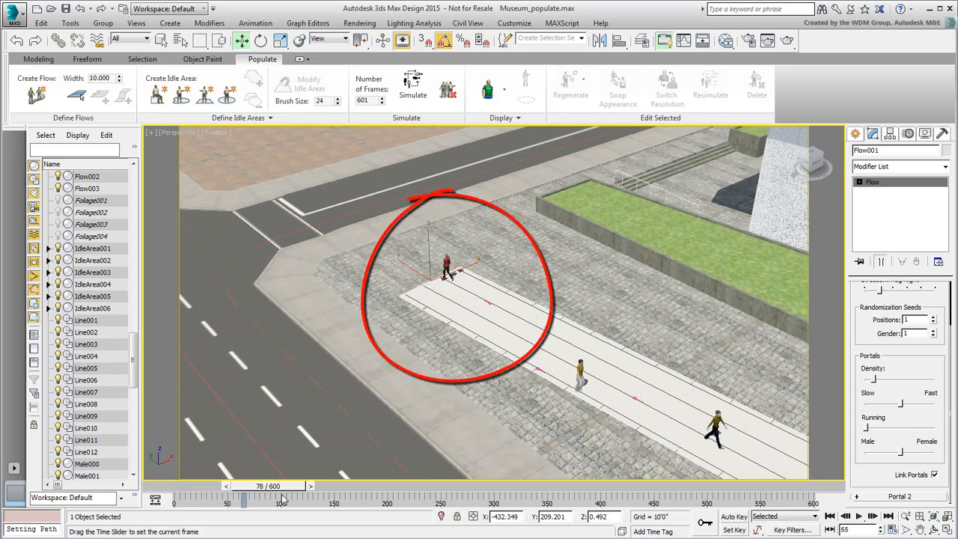
left_click_drag(283, 493, 393, 492)
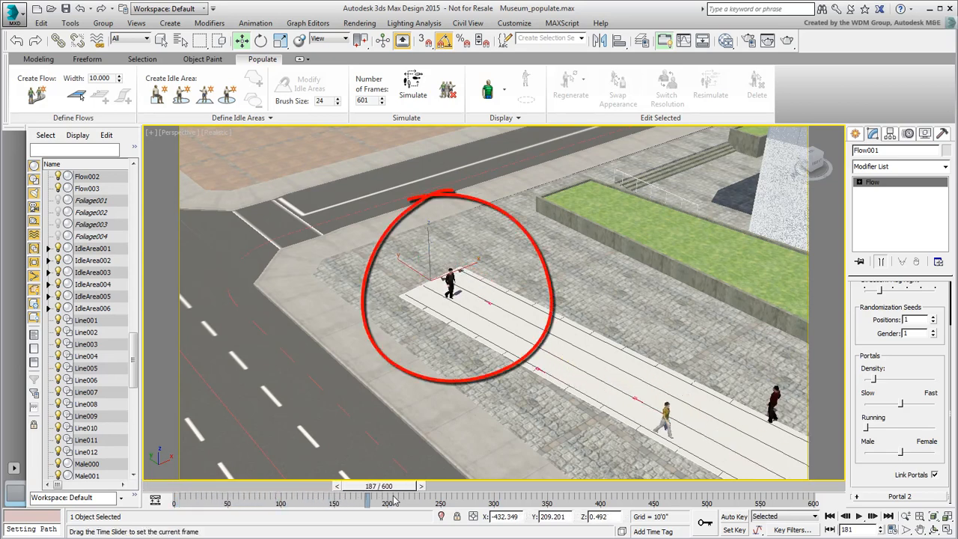
left_click_drag(395, 485, 367, 485)
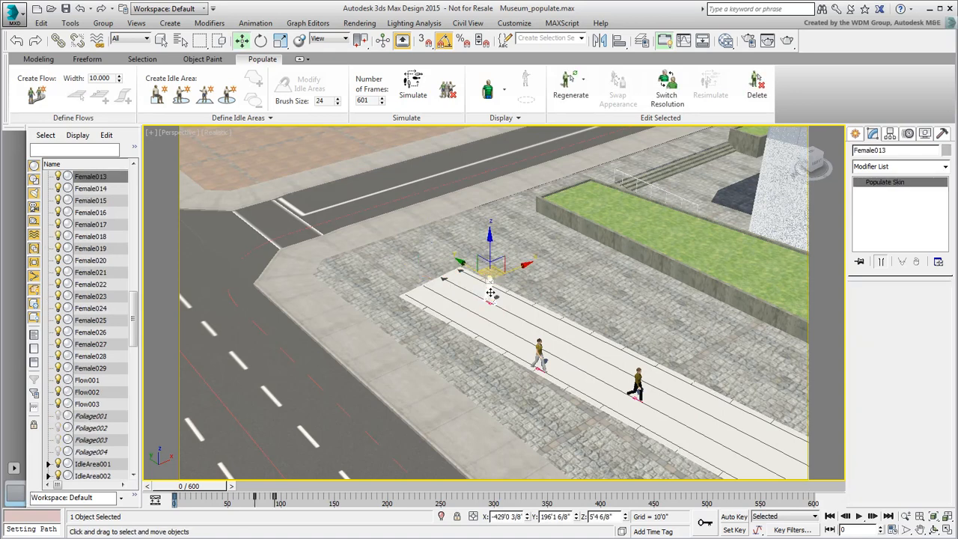
left_click(706, 147)
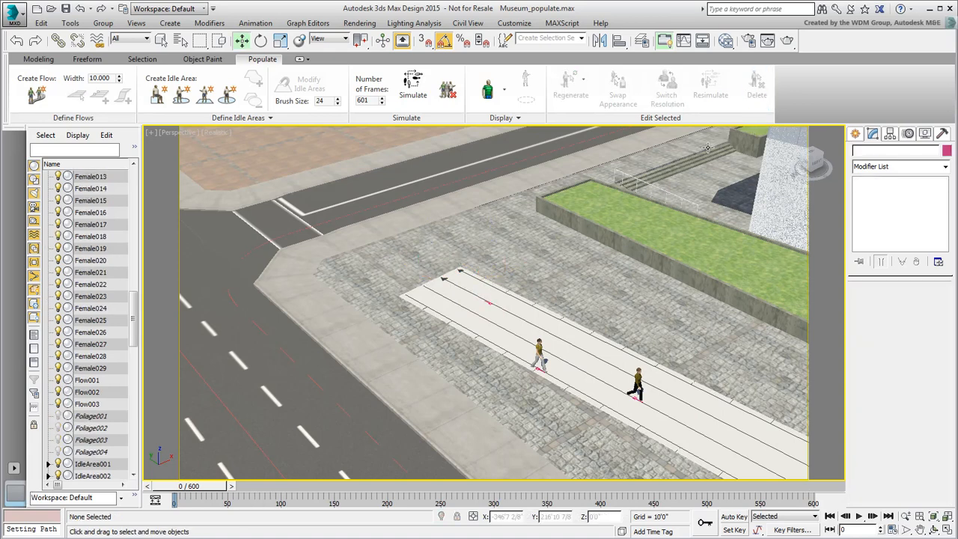
Step: Play through to frame 600 checking the walkways, then return to frame 266
left_click_drag(179, 485, 386, 485)
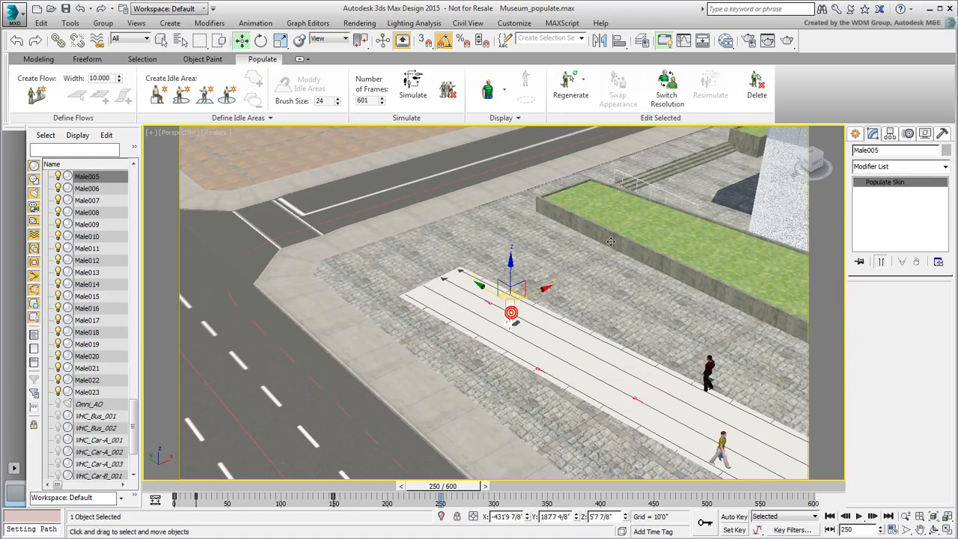
left_click_drag(442, 485, 635, 485)
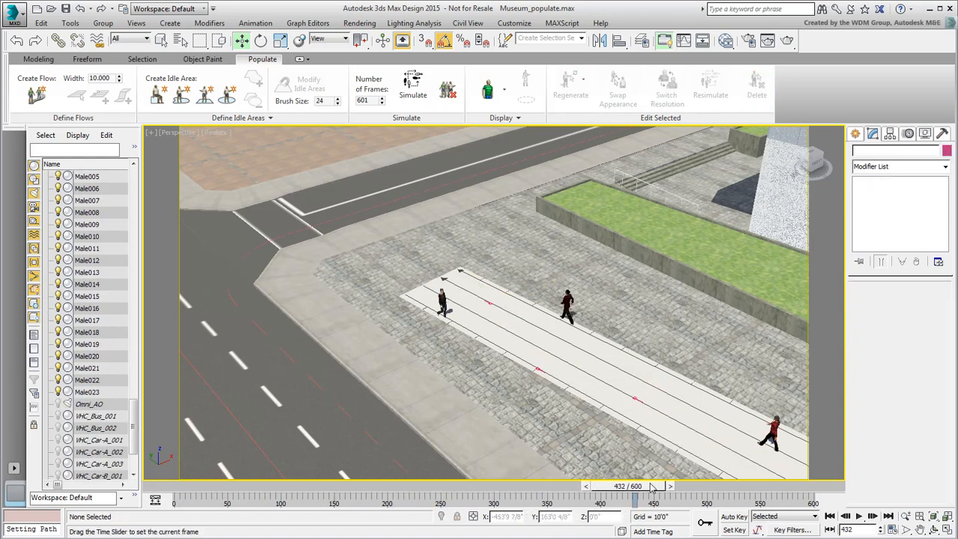
left_click_drag(647, 486, 839, 485)
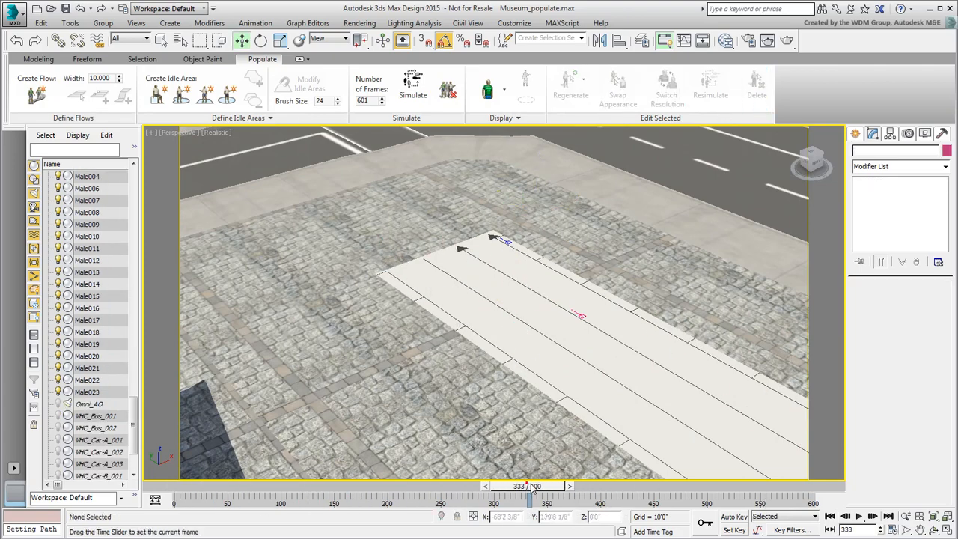
left_click_drag(527, 486, 835, 485)
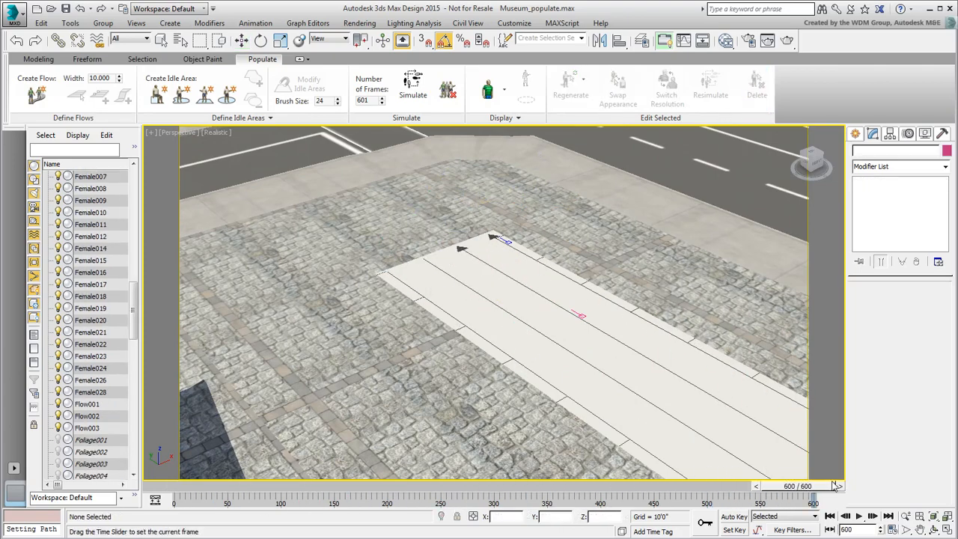
left_click_drag(796, 486, 202, 485)
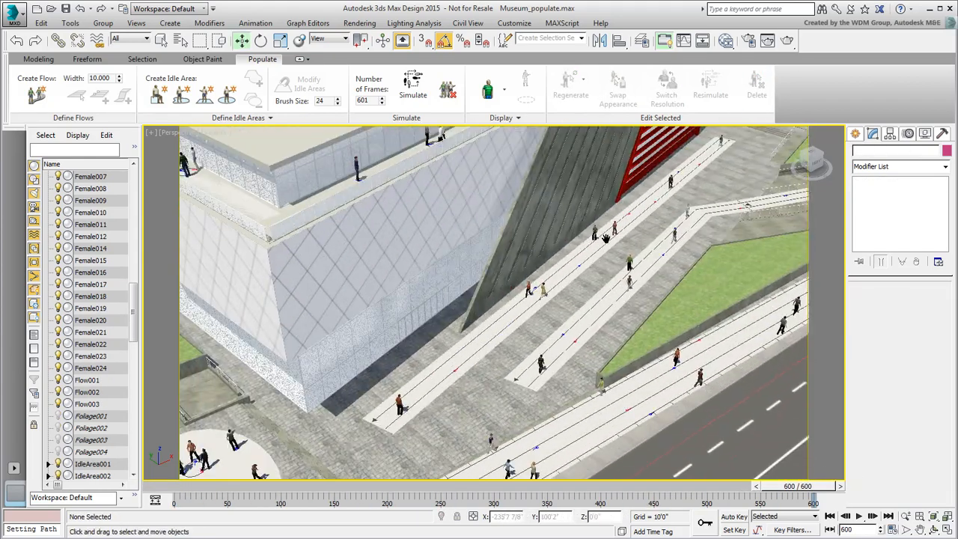
left_click_drag(812, 491, 366, 492)
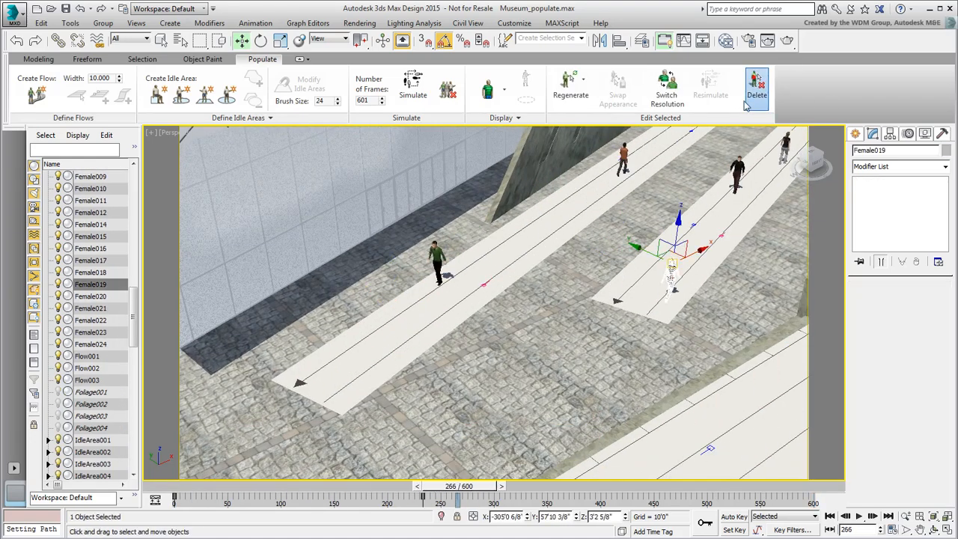
Step: Delete the misplaced Female019 figure from the sloped walkway
left_click(758, 88)
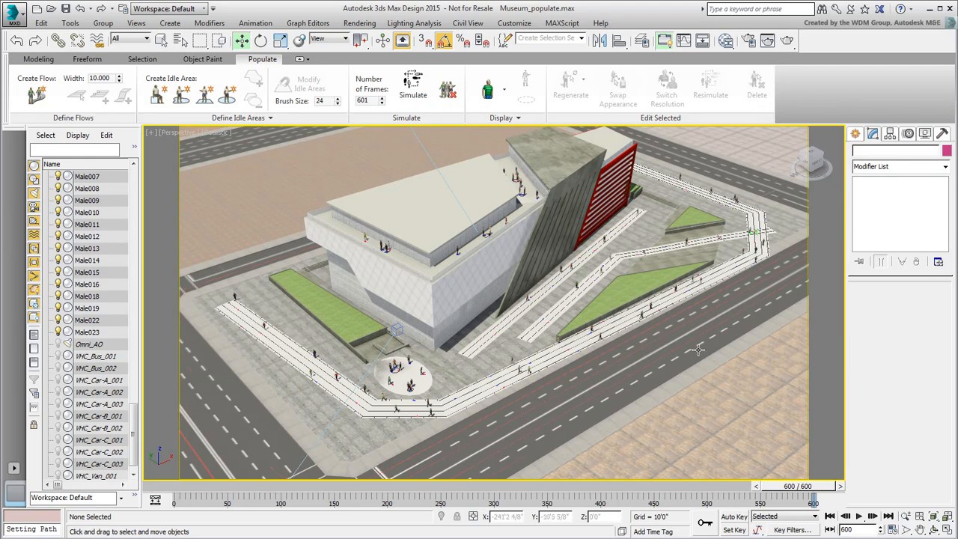
Step: Unhide by Name, filter for 'udc', and restore the benches, bus shelters and hydrants
right_click(698, 351)
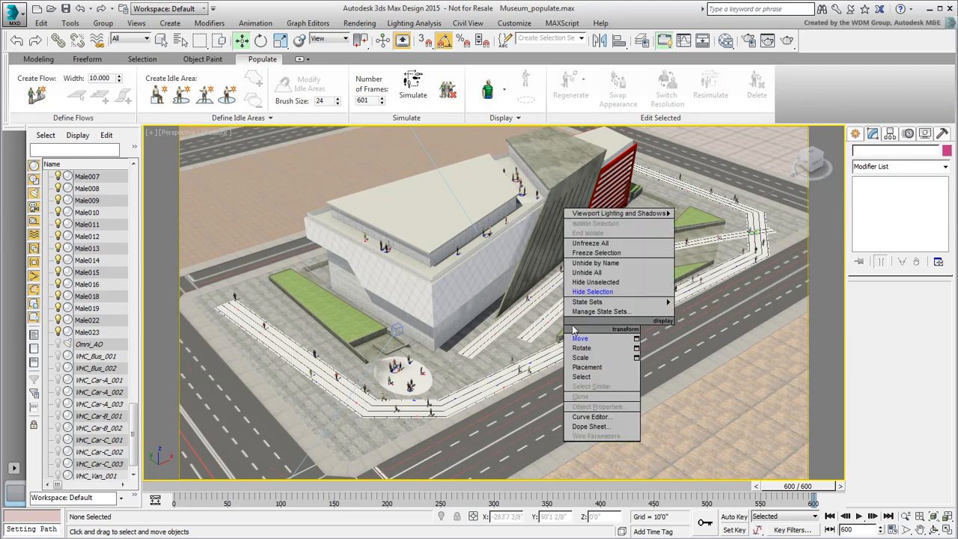
left_click(596, 264)
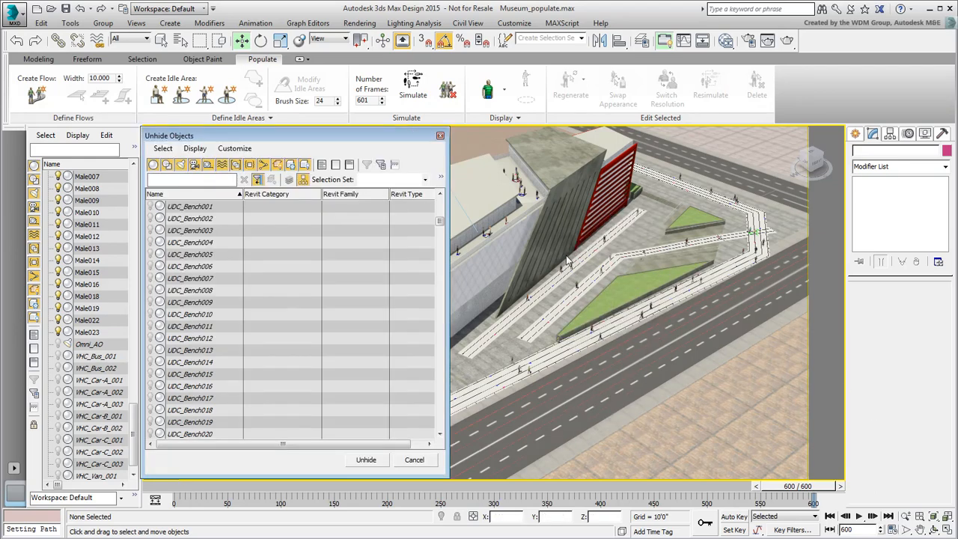
type("udc")
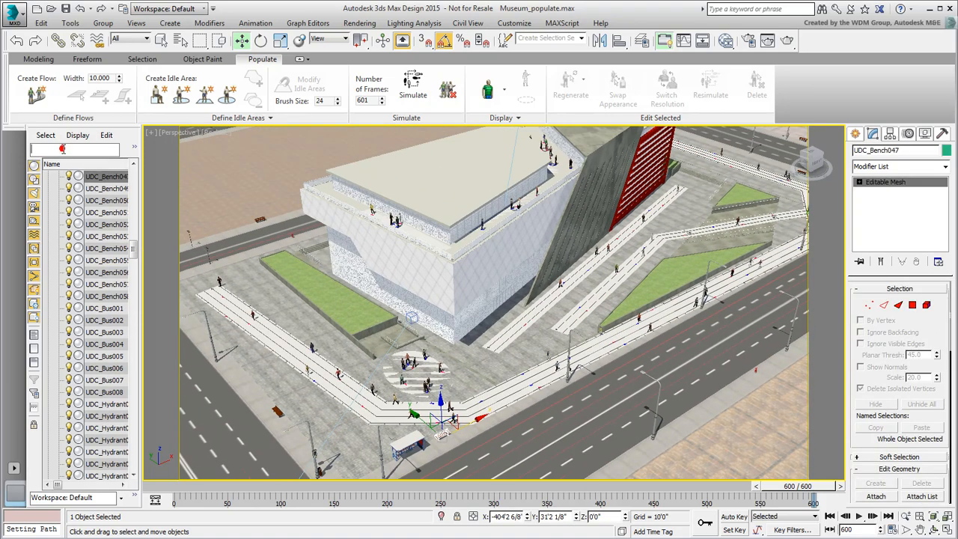
type("udc")
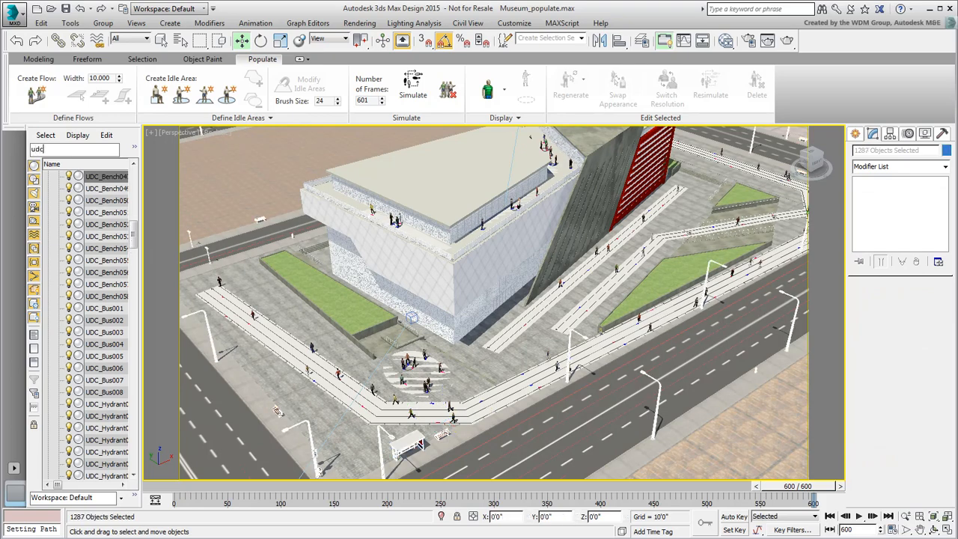
Step: Unhide the hidden VHC car and bus objects via Unhide by Name
right_click(412, 247)
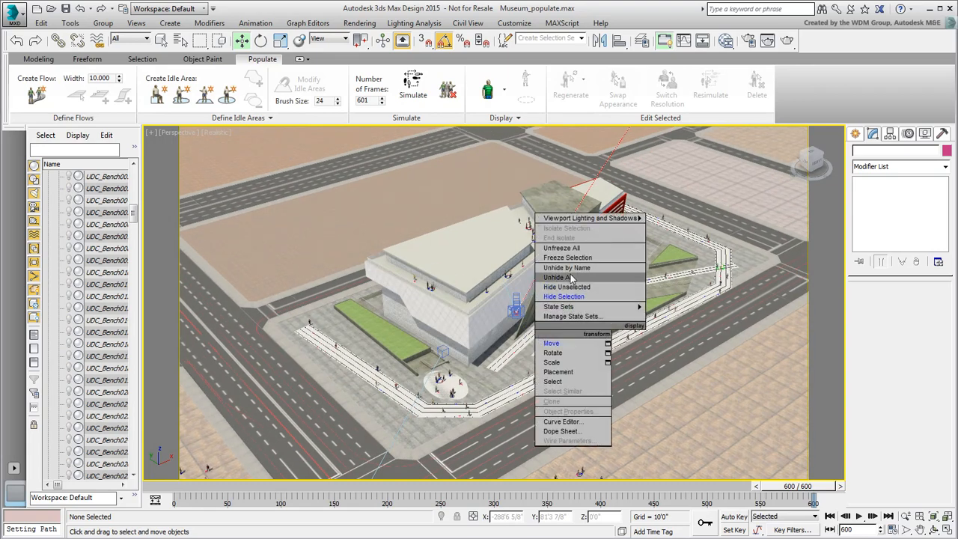
left_click(566, 266)
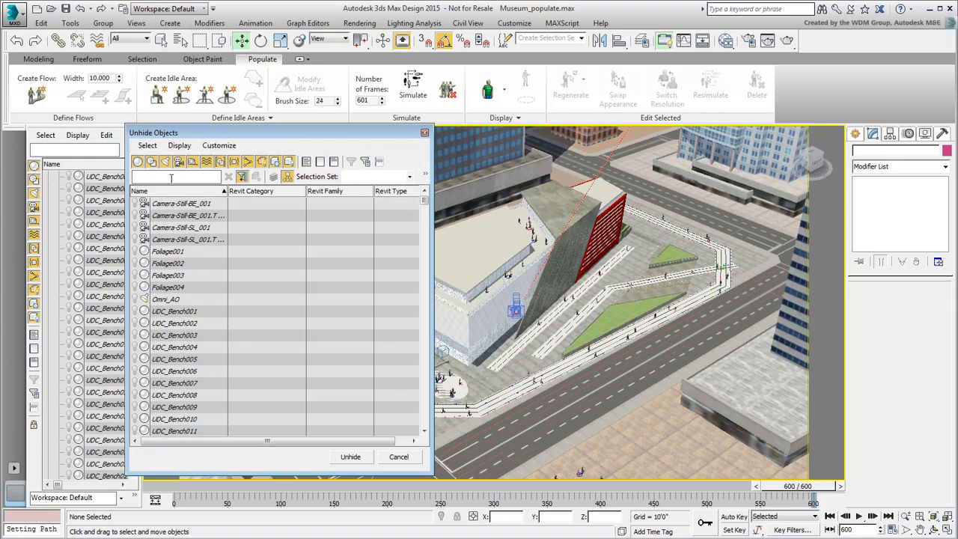
type("vhd")
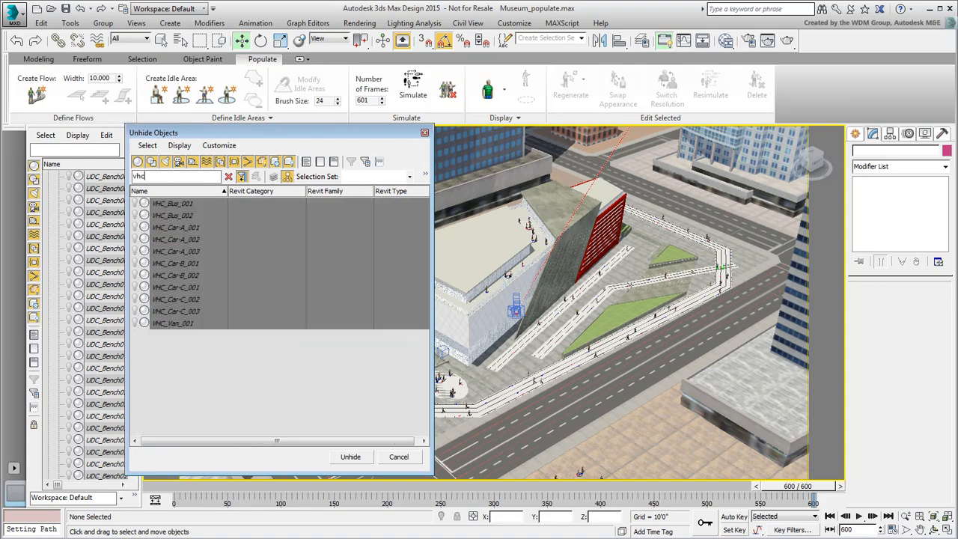
left_click(350, 457)
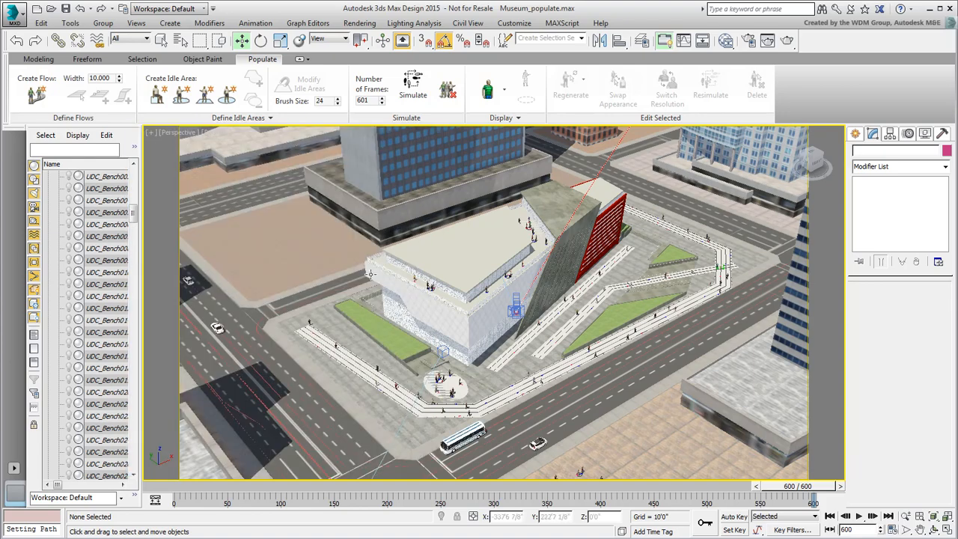
Step: Scrub the animation through frames 50, 202 and 325 to watch the traffic move
left_click_drag(812, 485, 217, 486)
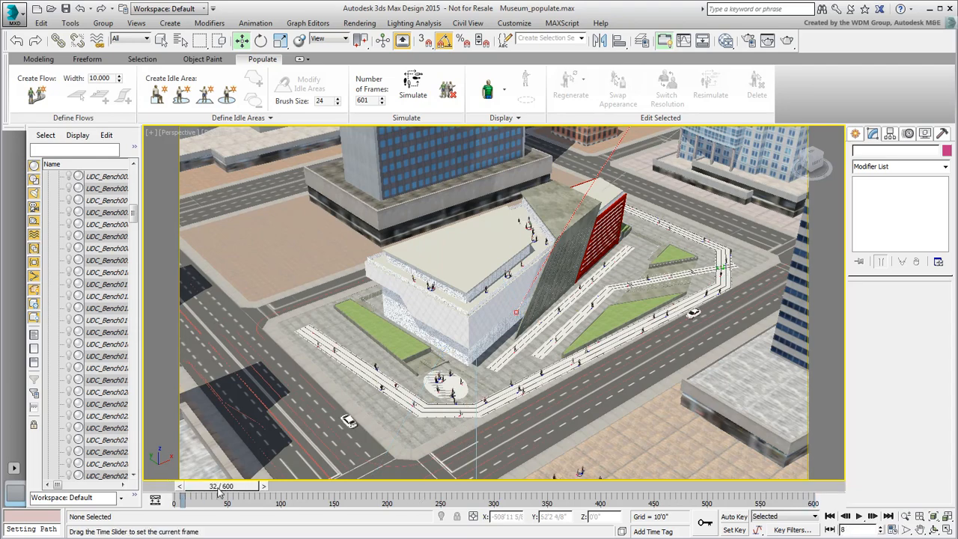
left_click_drag(220, 485, 392, 485)
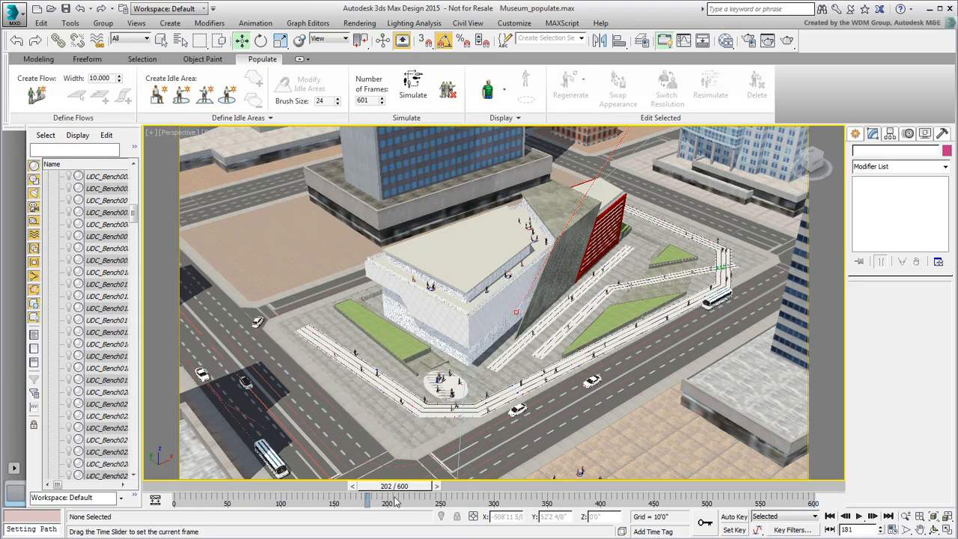
left_click_drag(392, 493, 516, 492)
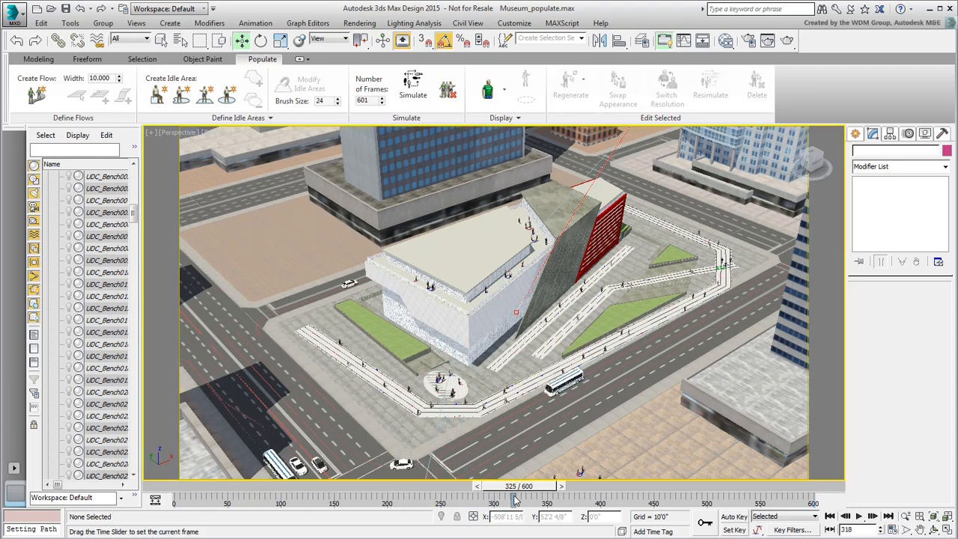
left_click(177, 132)
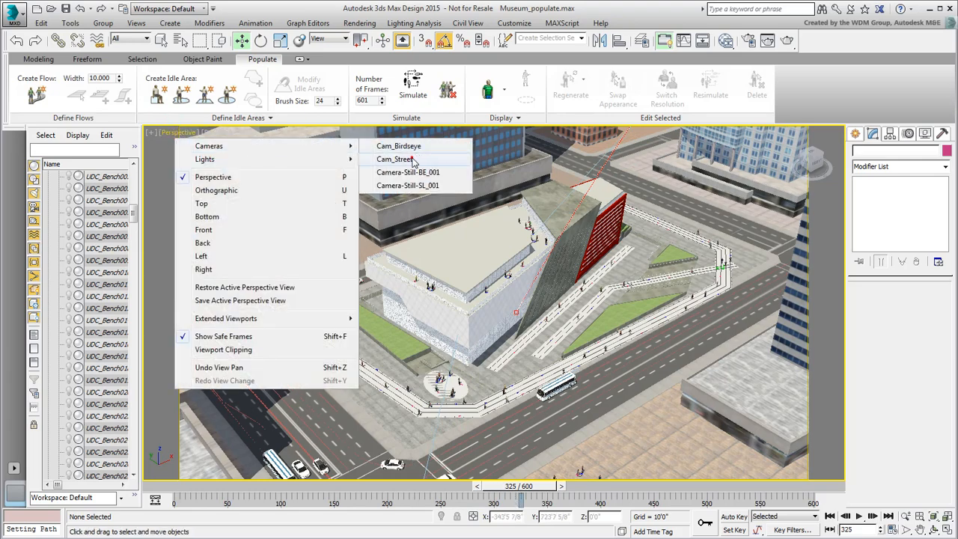
Step: Look through the Cam_Street camera and scrub between frames 266 and 319
left_click(395, 158)
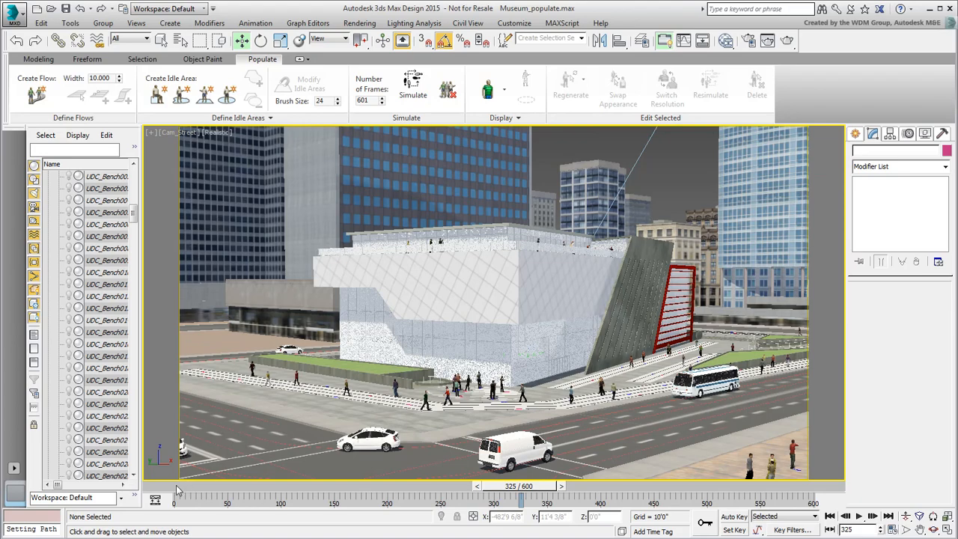
left_click_drag(521, 497, 309, 497)
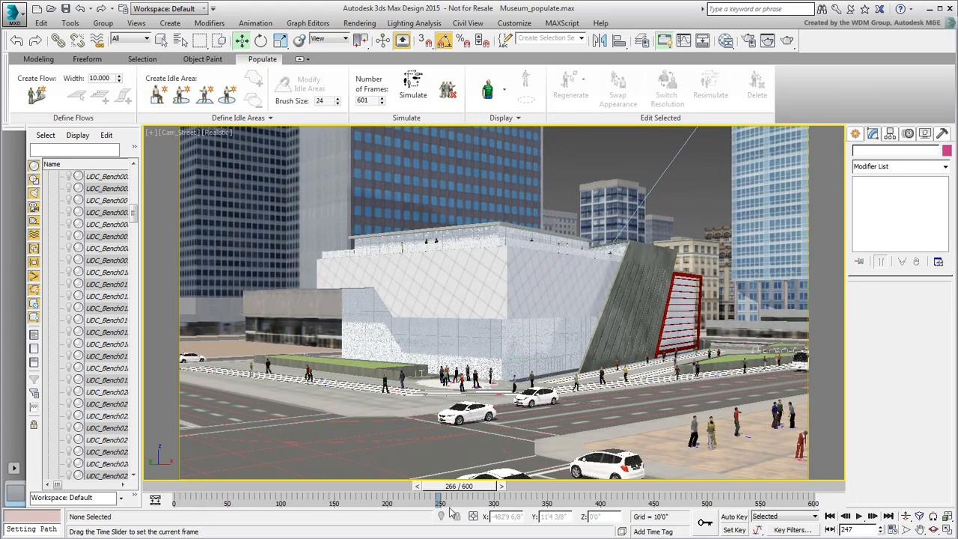
left_click_drag(440, 497, 512, 497)
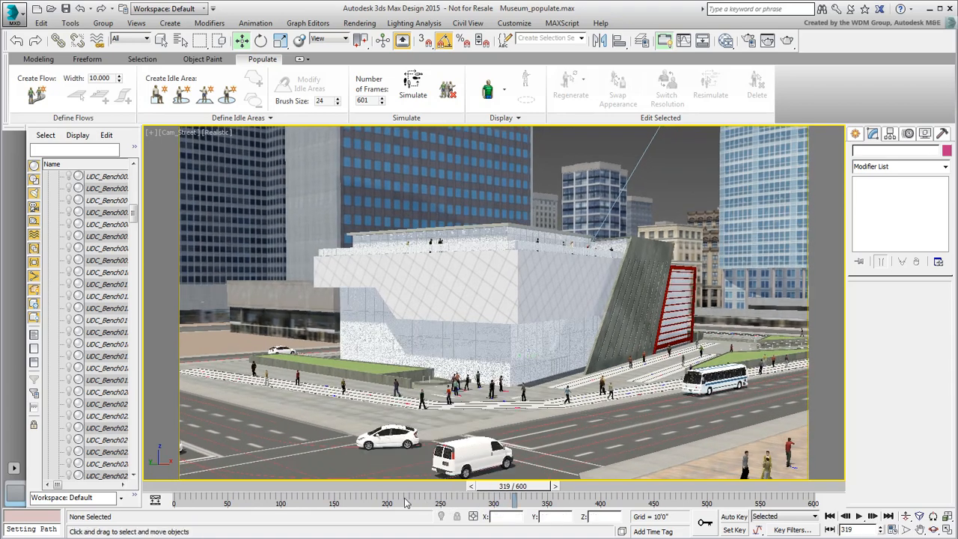
right_click(545, 241)
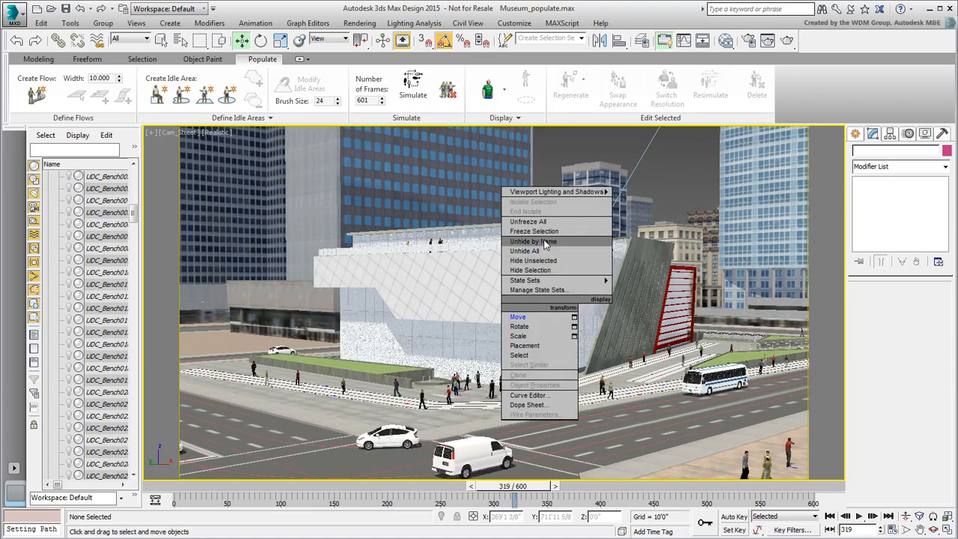
Step: Unhide Foliage001–Foliage004 by name and advance the animation to about frame 502
left_click(534, 241)
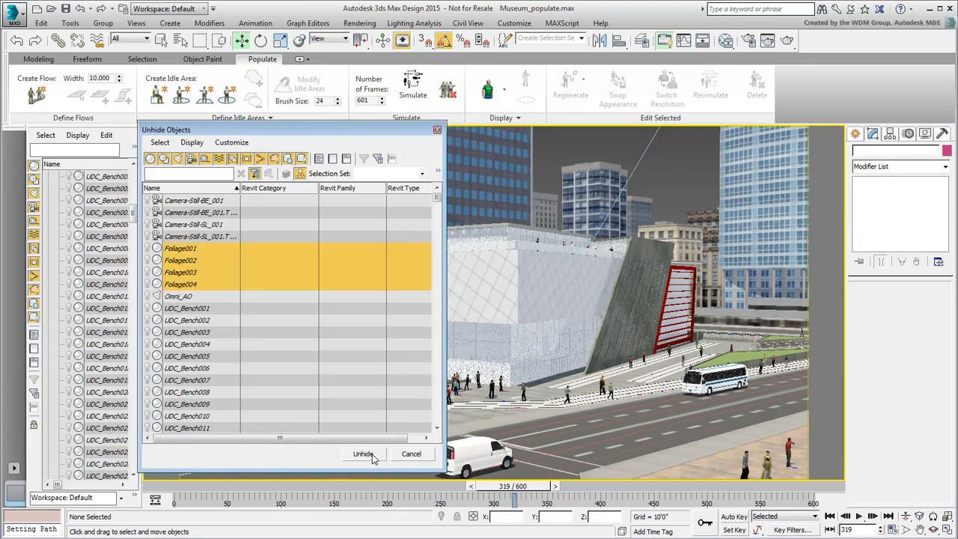
left_click(362, 454)
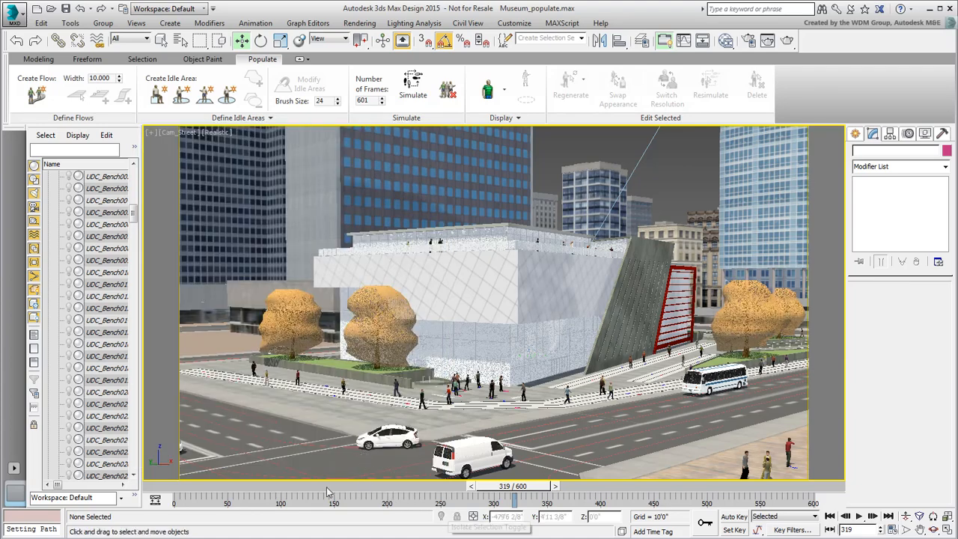
left_click_drag(512, 497, 344, 497)
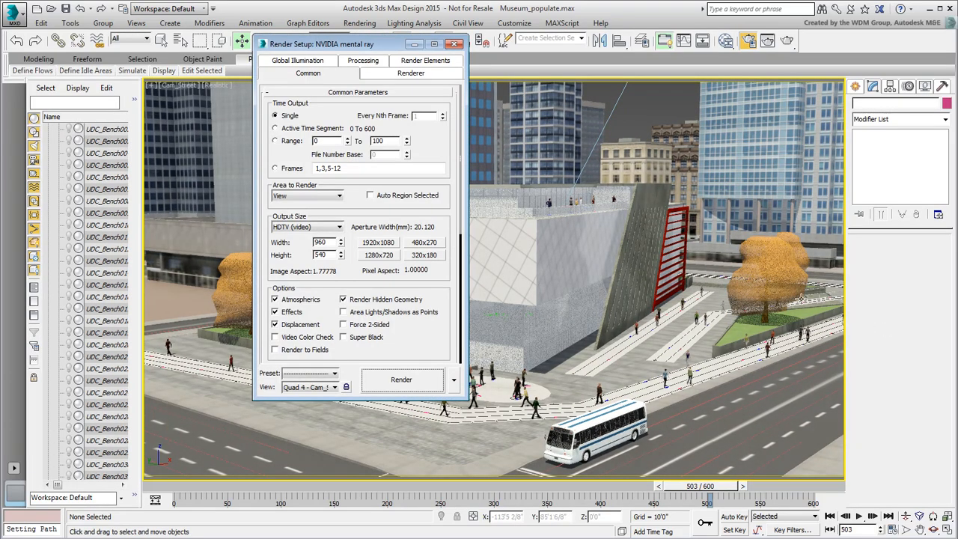
Step: Set the render time output to Active Time Segment and reach the Render Output Files chooser
left_click(276, 129)
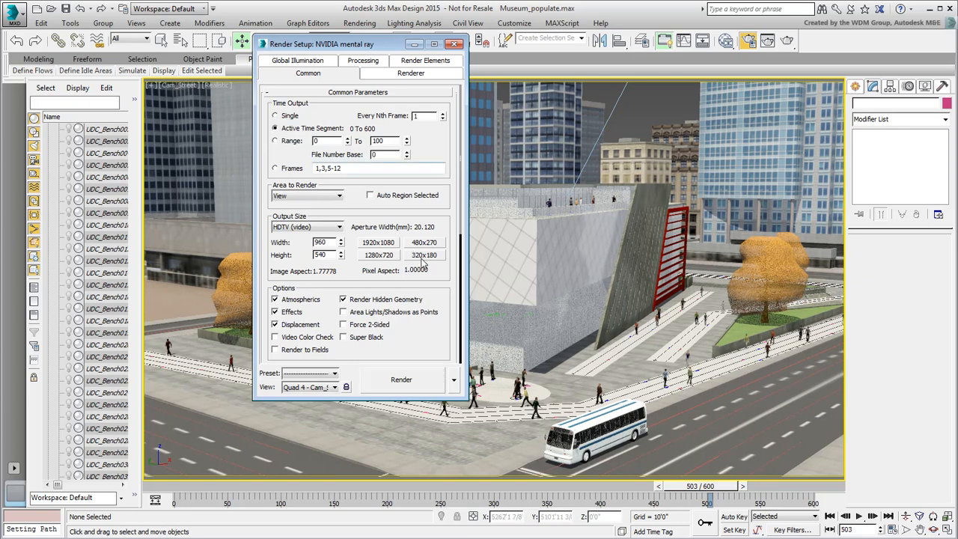
scroll("down", 3)
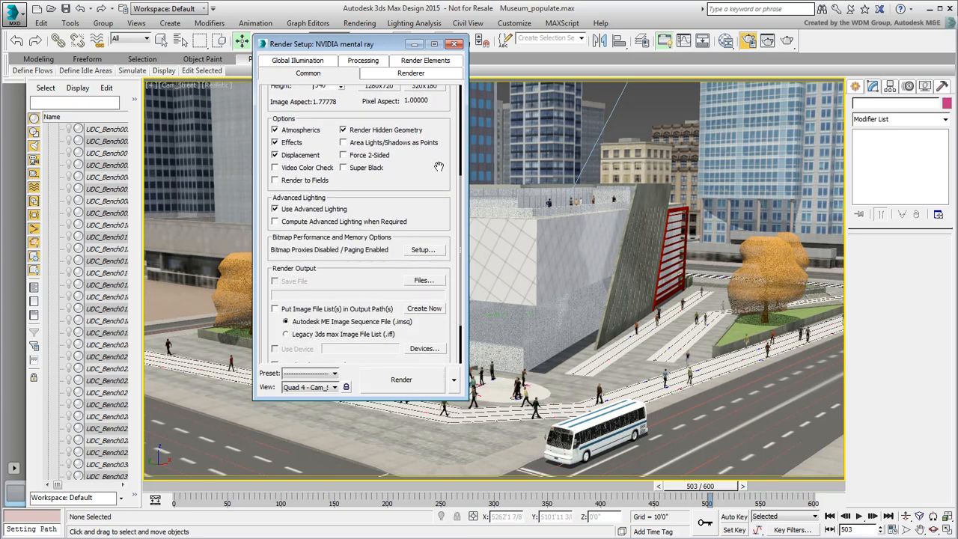
left_click(424, 280)
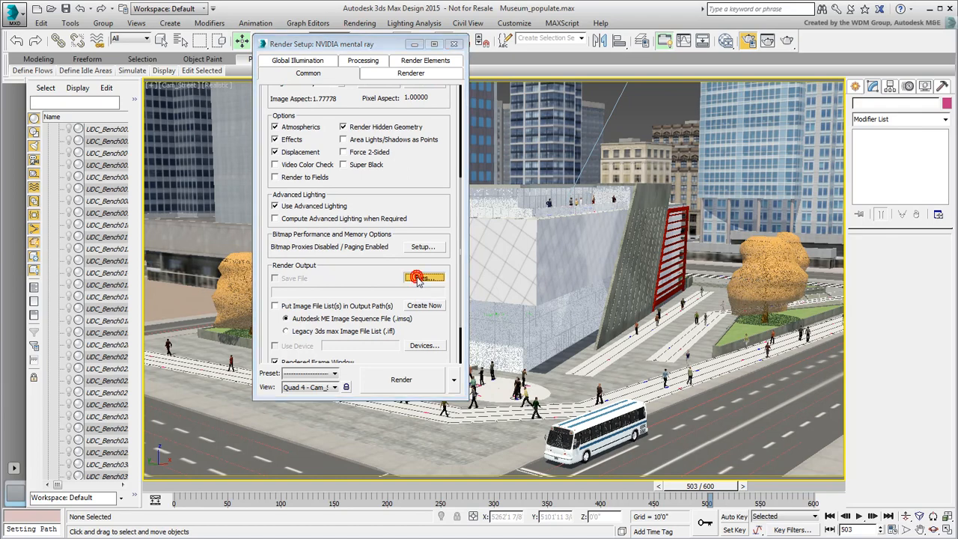
left_click(425, 277)
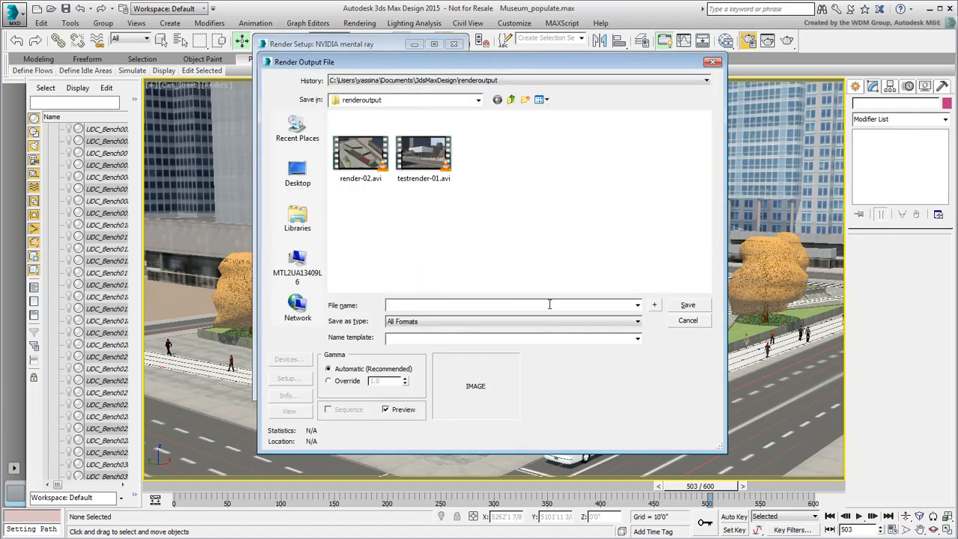
Step: Cancel the output file dialog and close Render Setup, returning to the camera view
left_click(635, 320)
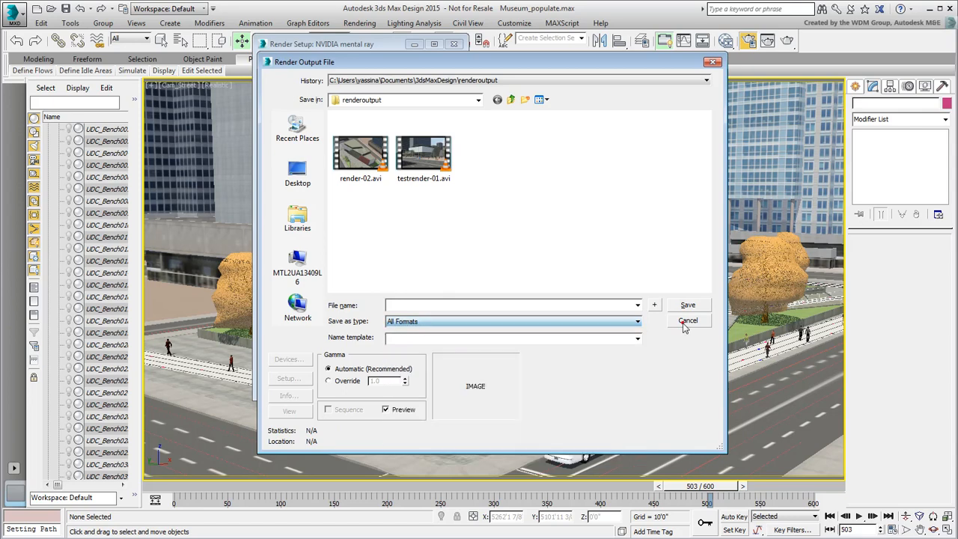
left_click(687, 320)
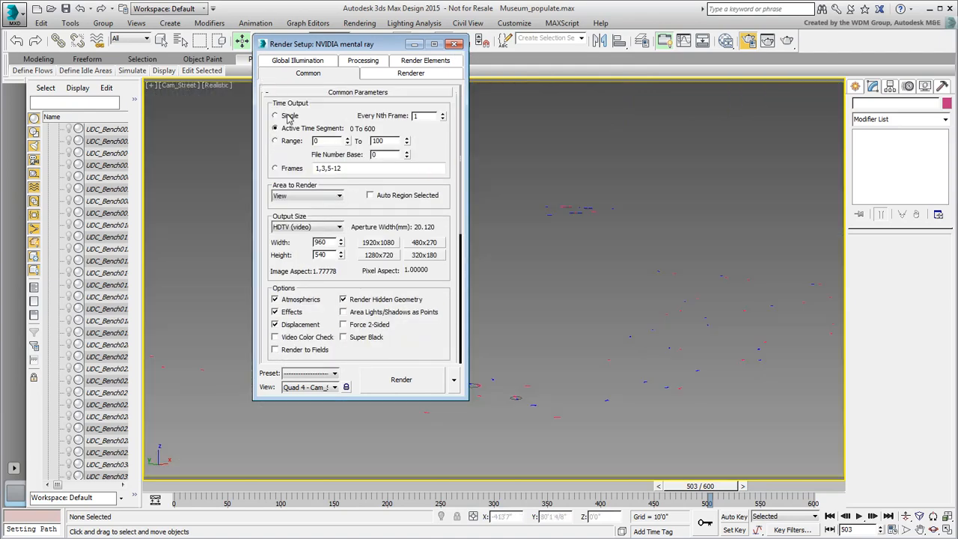
left_click(454, 44)
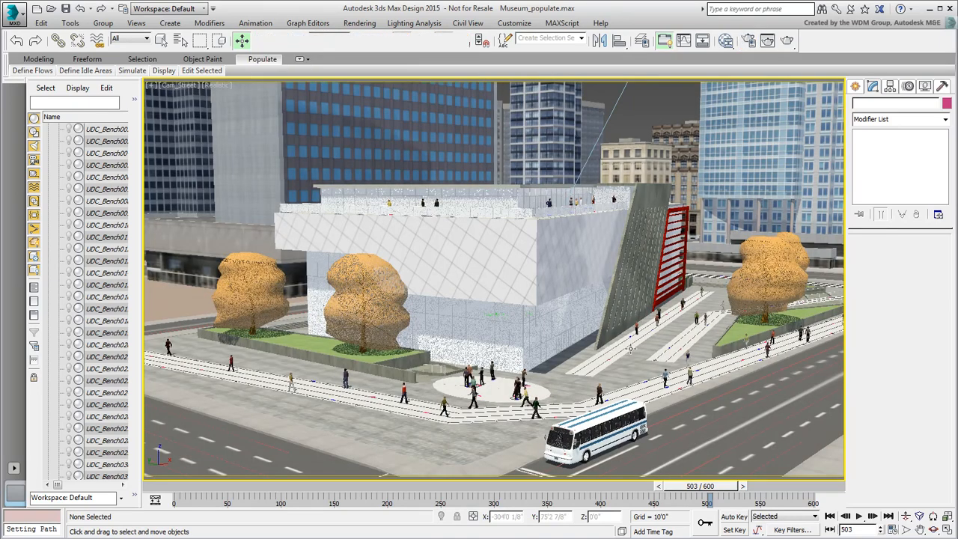